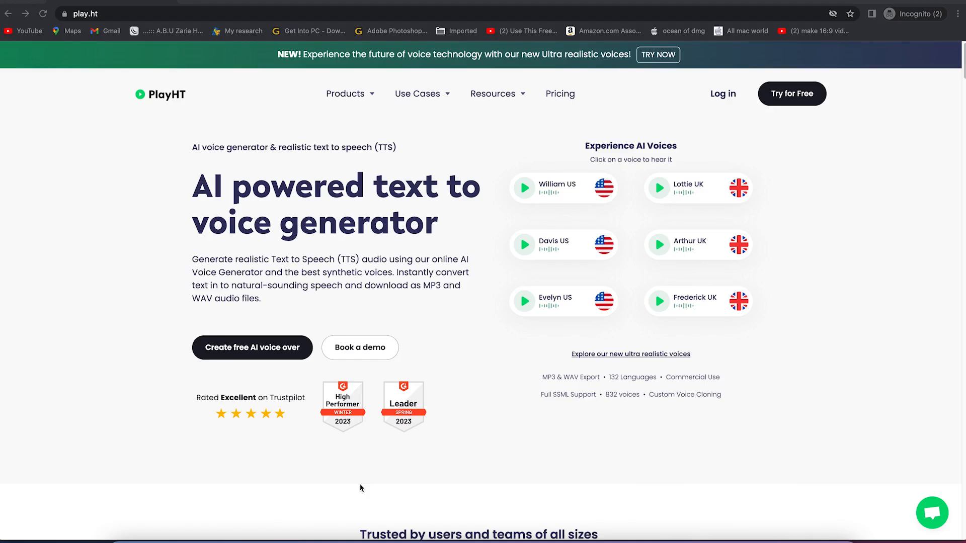
mouse_move(406, 459)
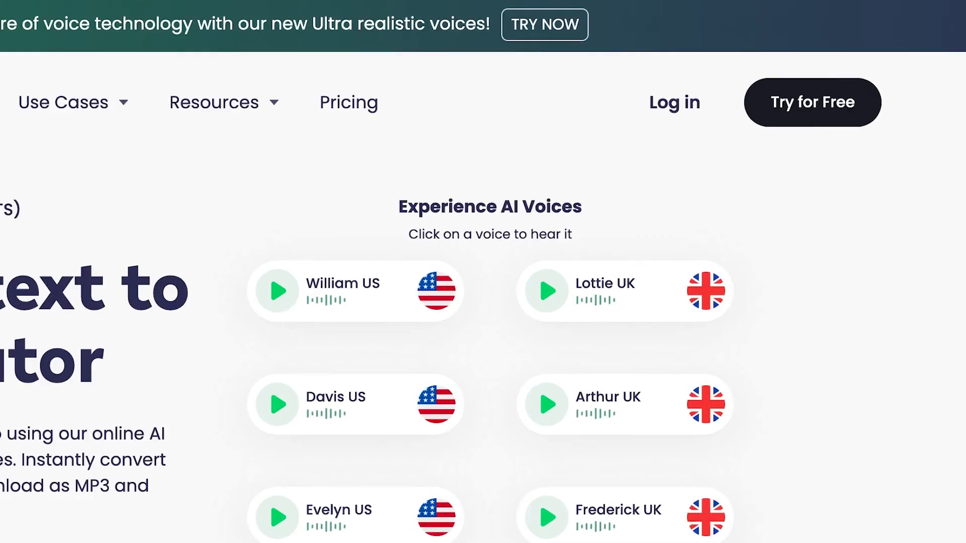
mouse_move(808, 113)
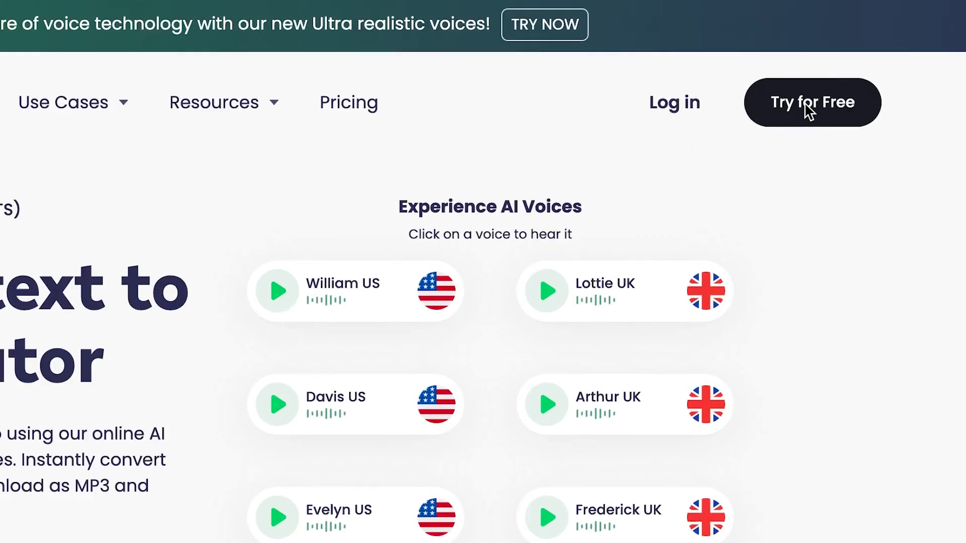
mouse_move(354, 111)
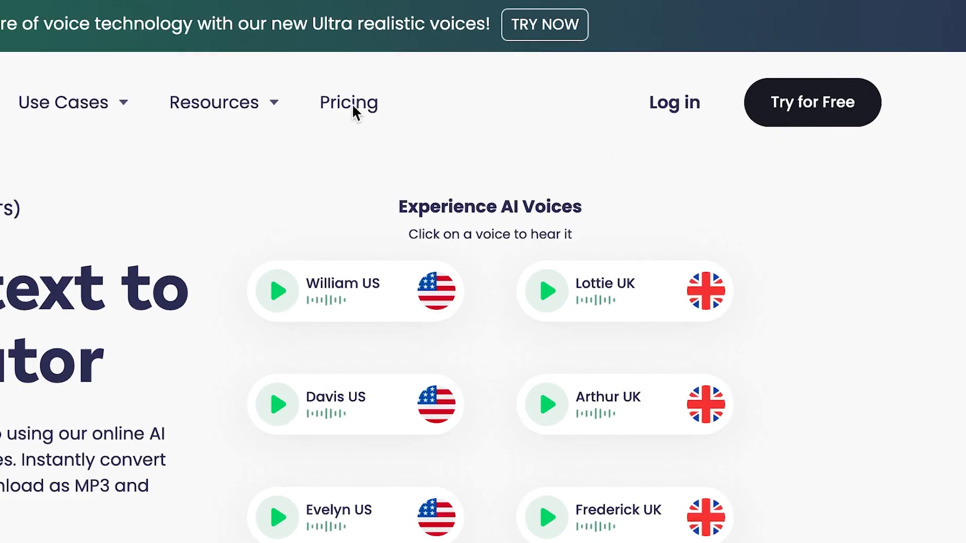
Step: Go to PlayHT's plans and pricing page from the top navigation
left_click(347, 103)
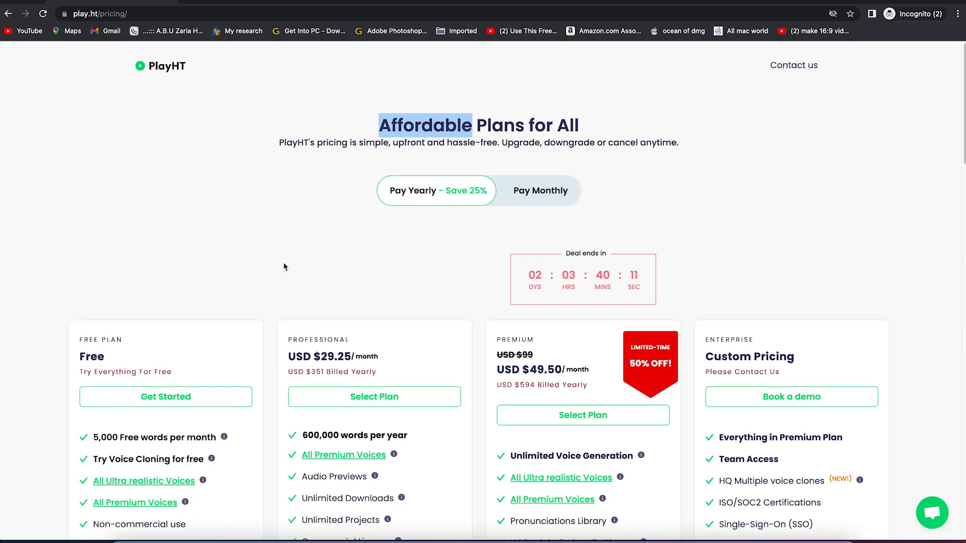
Step: Review the Free, Professional and Premium plan details, then return to the homepage
scroll("down", 3)
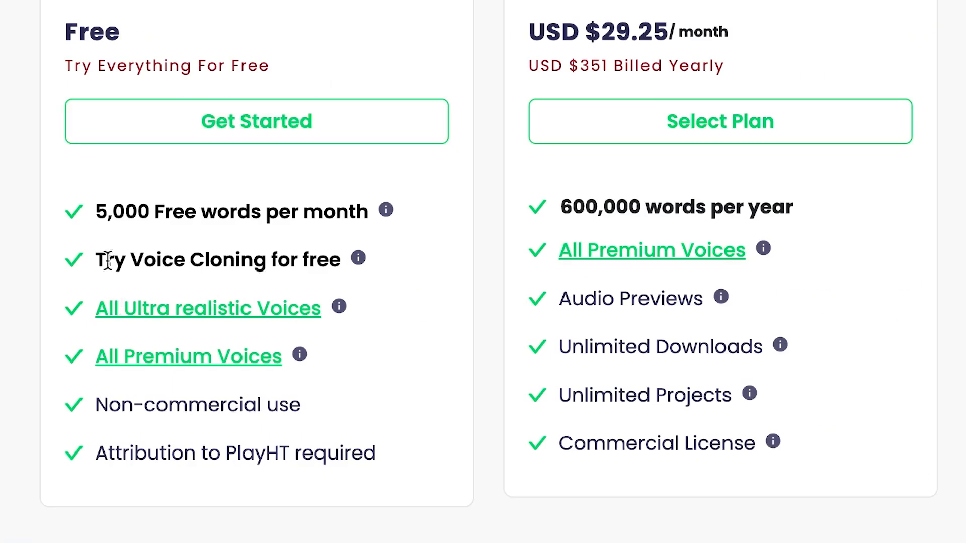
mouse_move(148, 221)
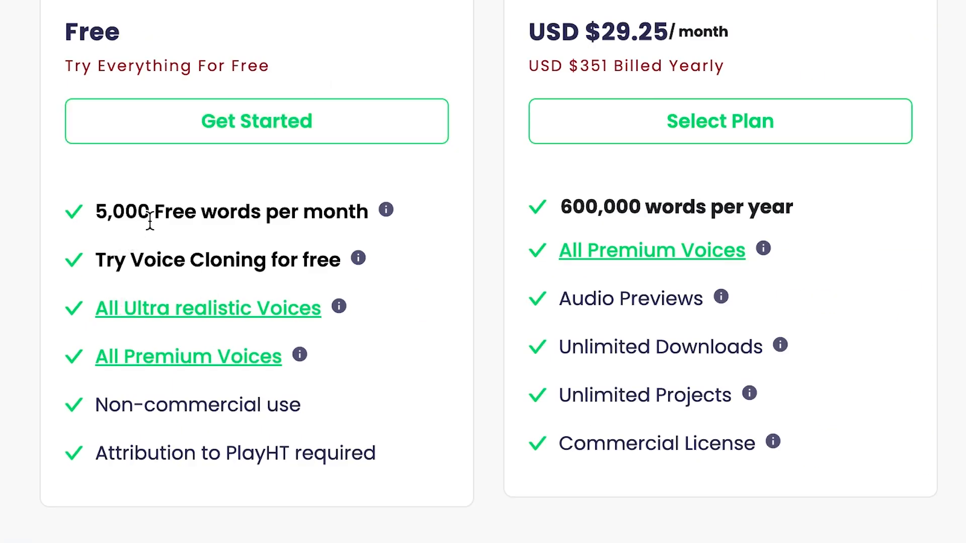
mouse_move(300, 240)
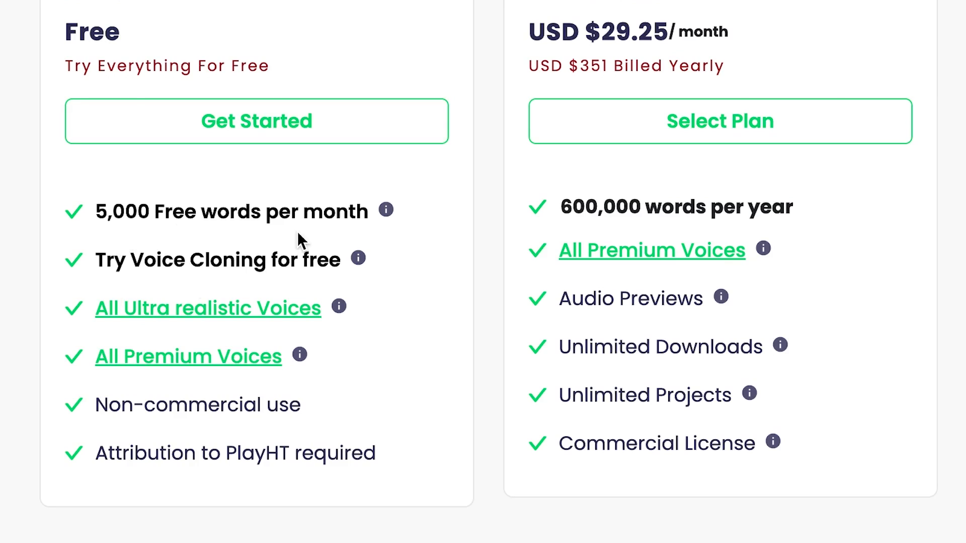
mouse_move(223, 256)
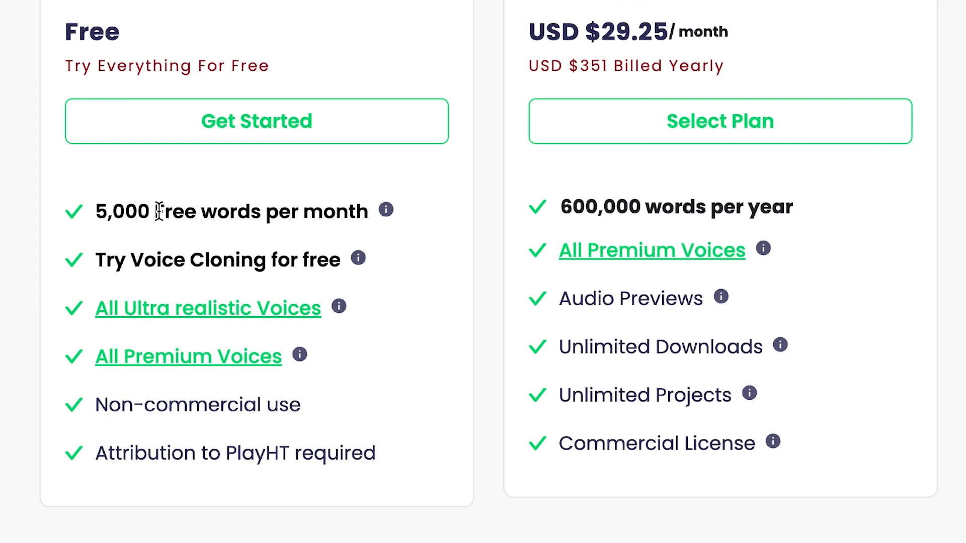
mouse_move(74, 259)
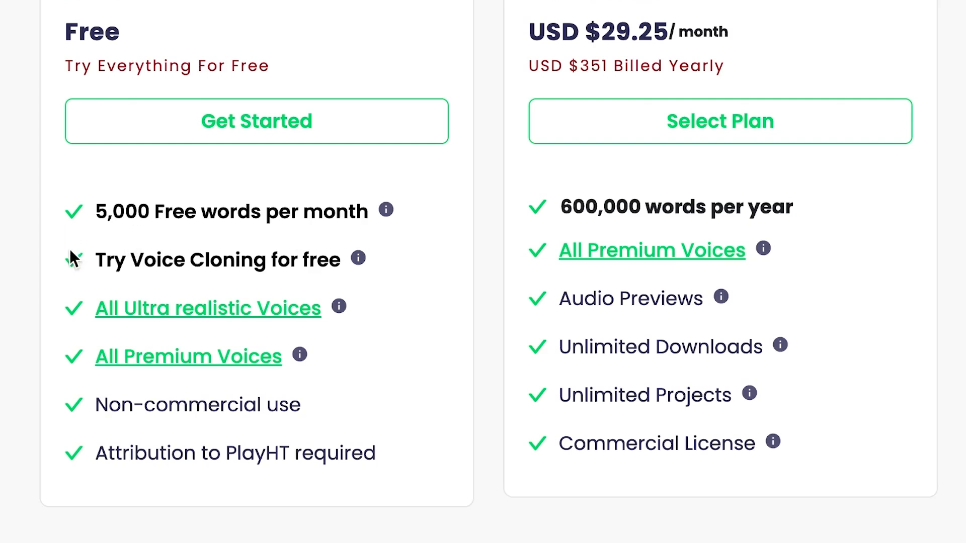
mouse_move(240, 311)
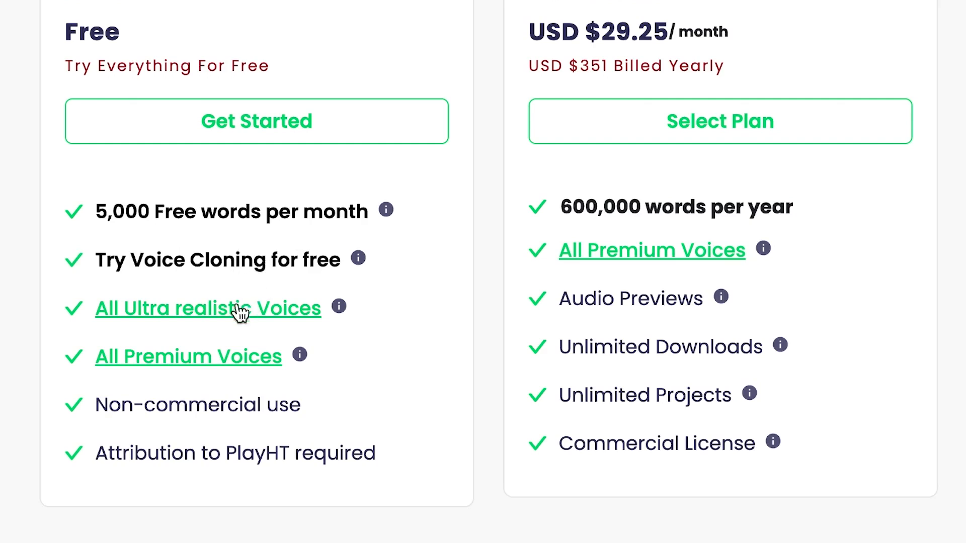
mouse_move(285, 303)
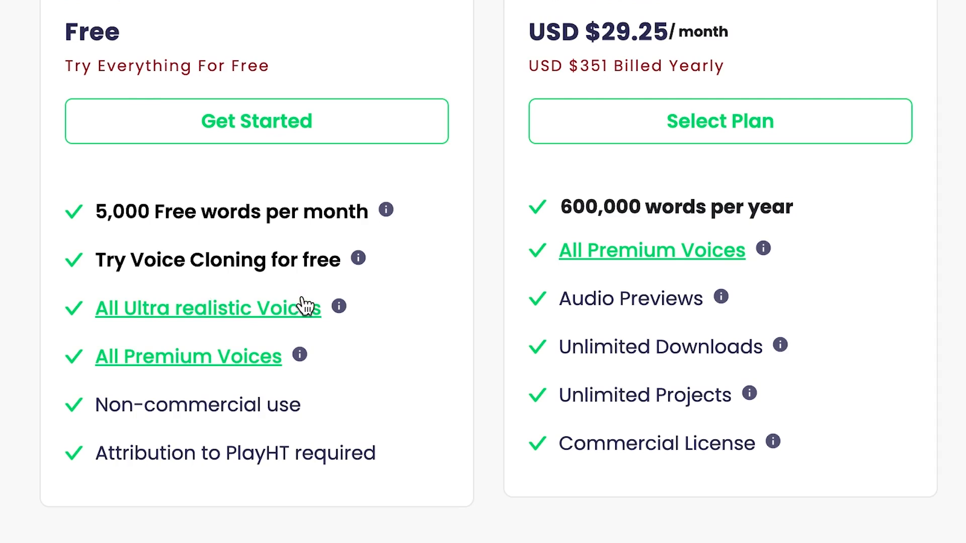
double_click(123, 212)
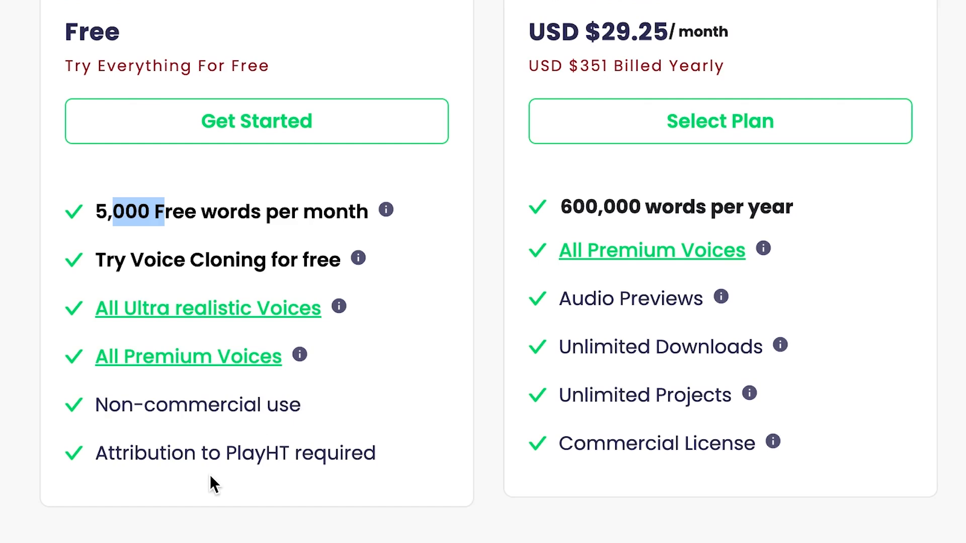
mouse_move(652, 171)
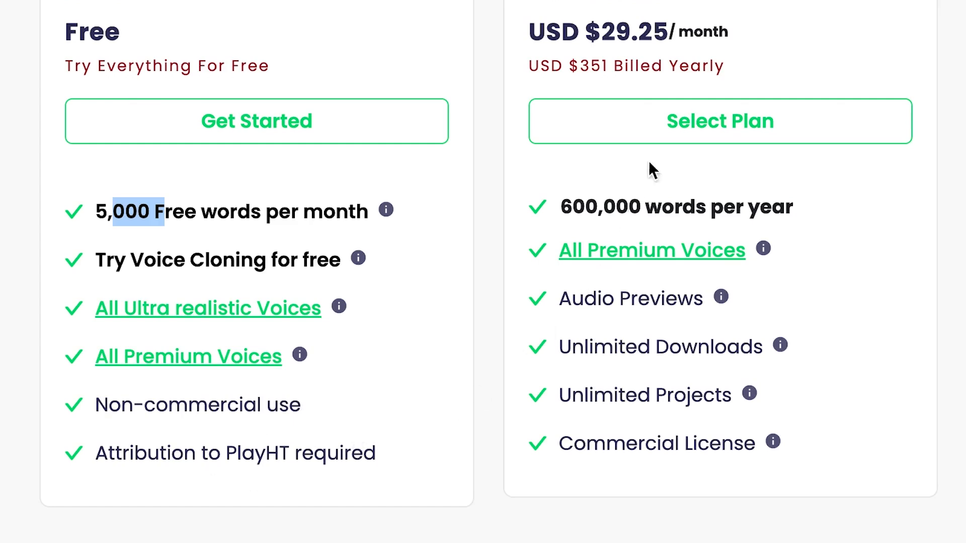
mouse_move(719, 121)
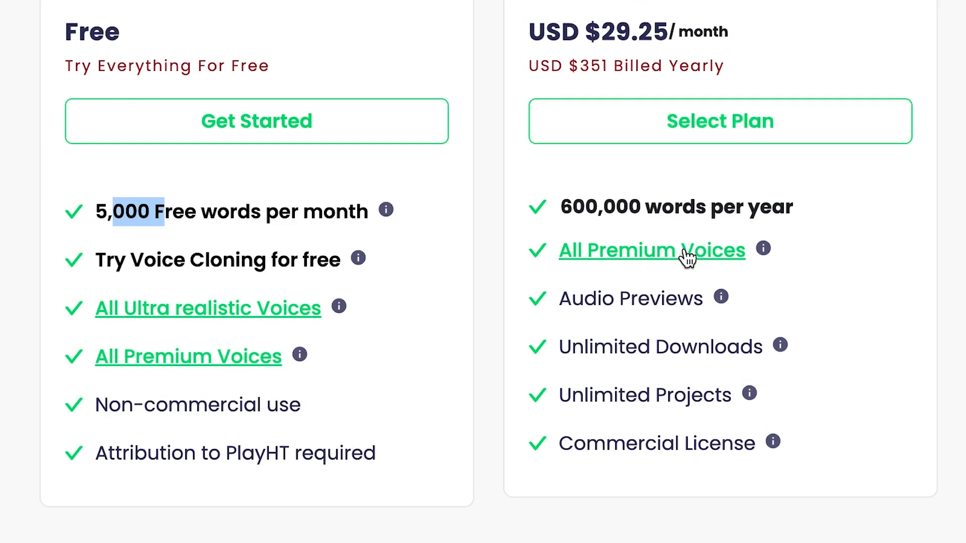
mouse_move(781, 293)
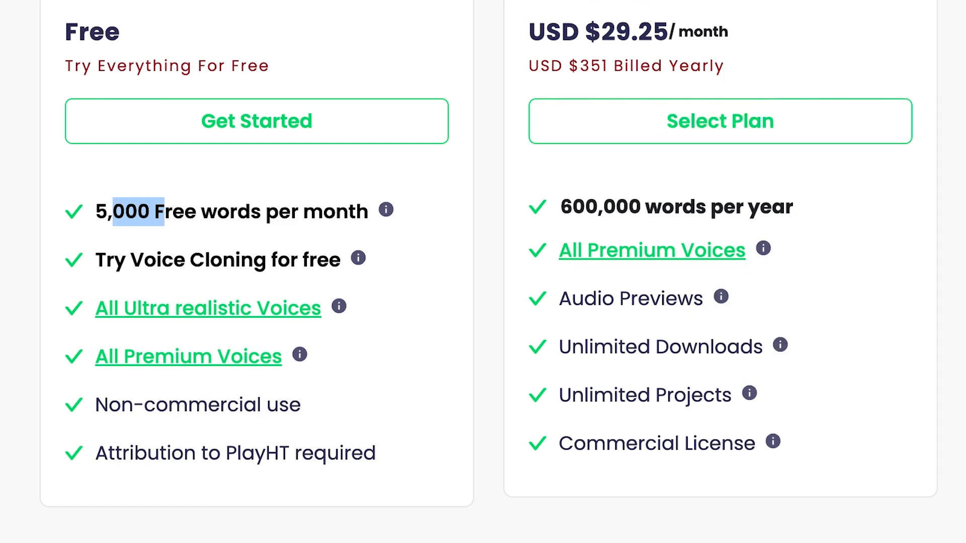
mouse_move(891, 341)
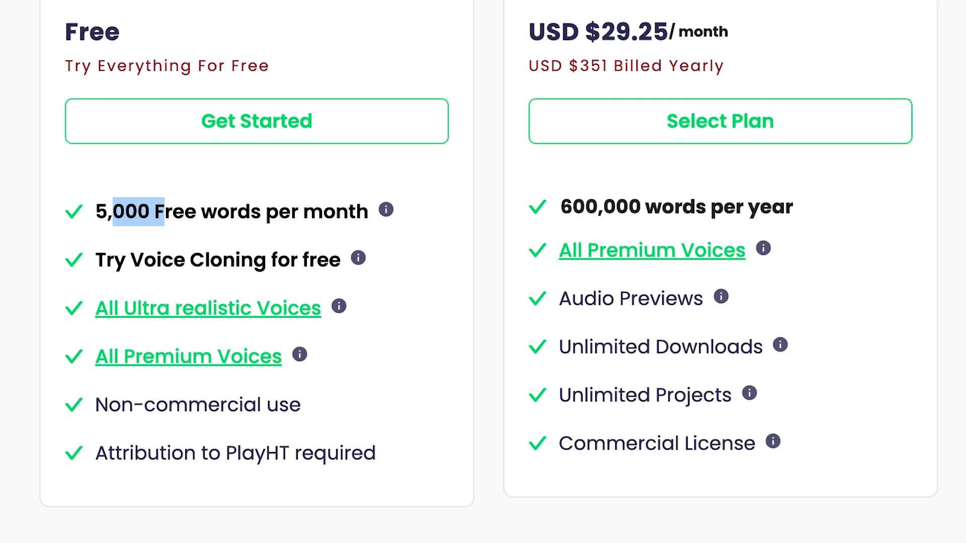
scroll("right", 3)
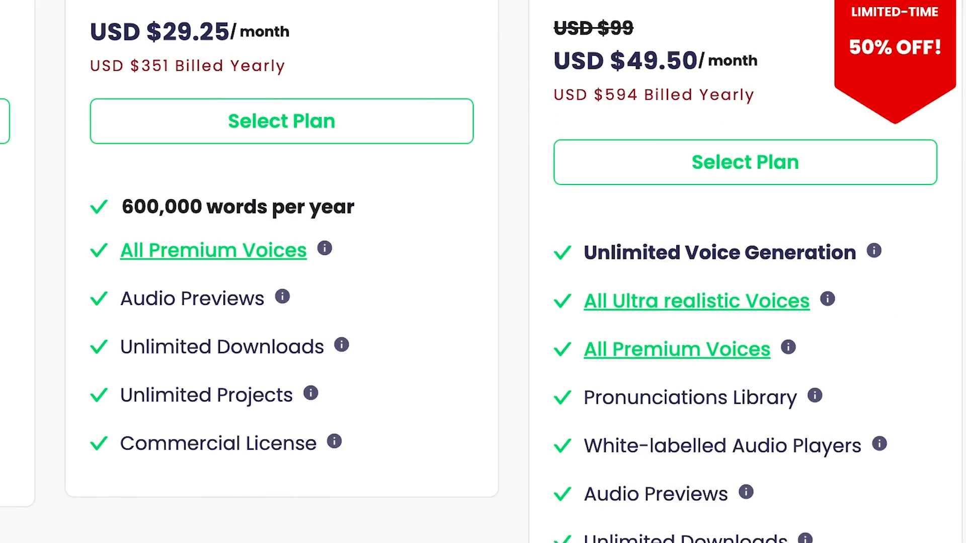
left_click(9, 13)
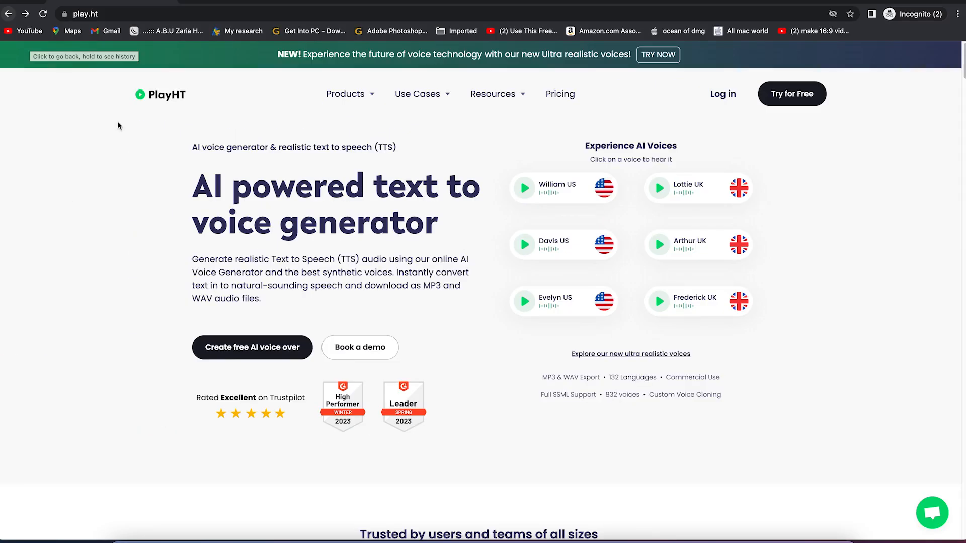
mouse_move(246, 183)
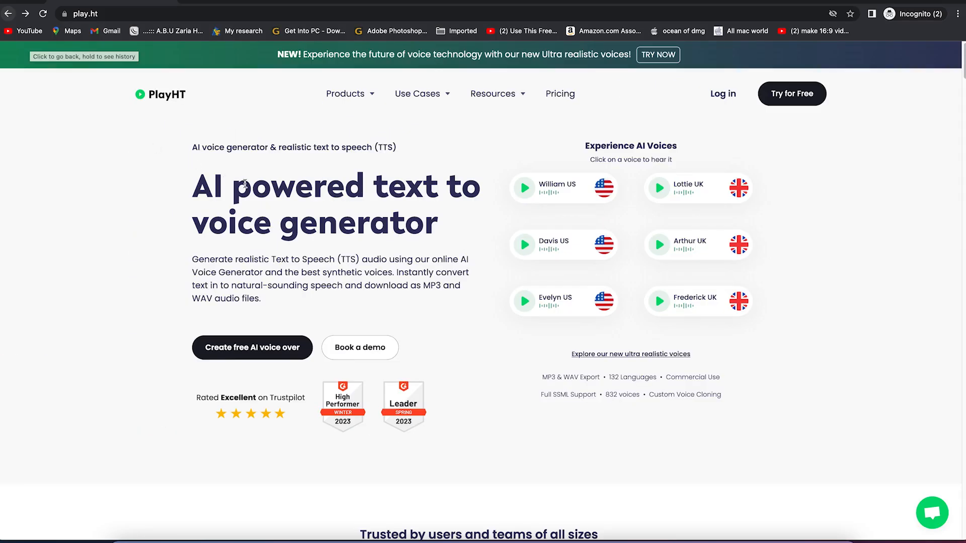
mouse_move(226, 253)
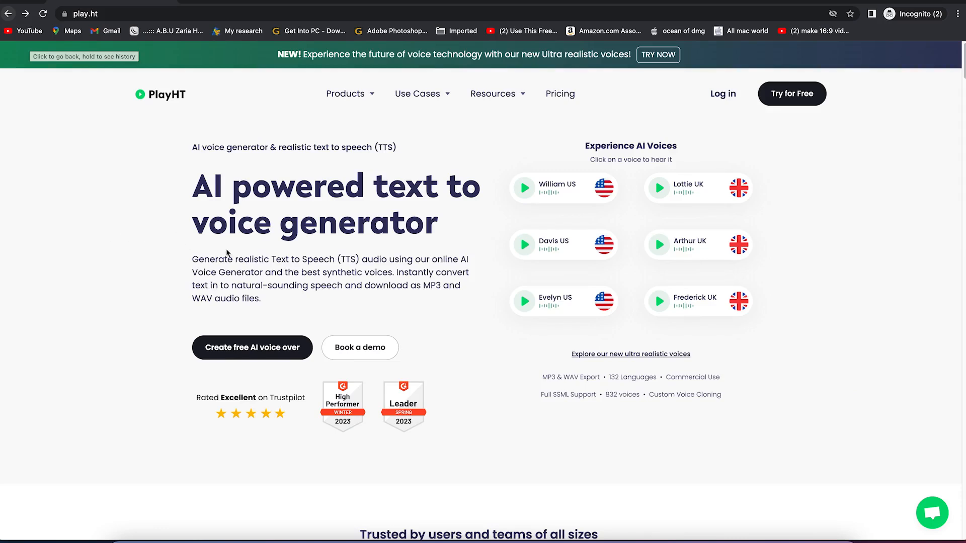
mouse_move(778, 78)
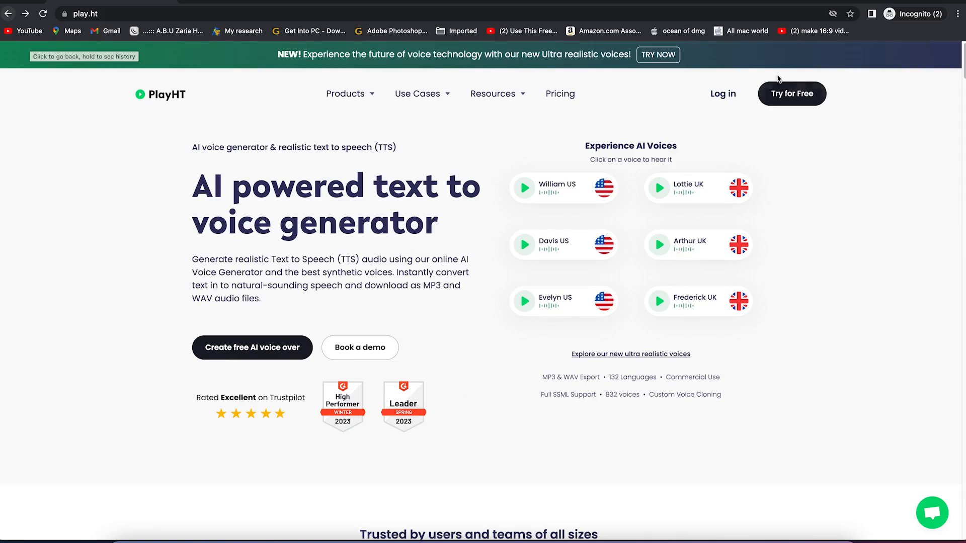
Step: Start a free-account sign-up via 'Try for Free' and look over the sign-up form
left_click(791, 92)
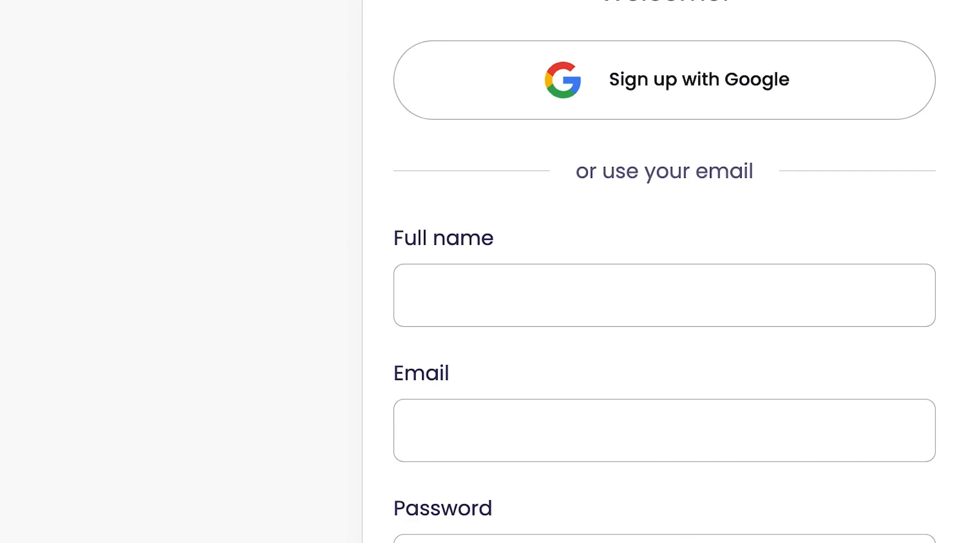
scroll("down", 3)
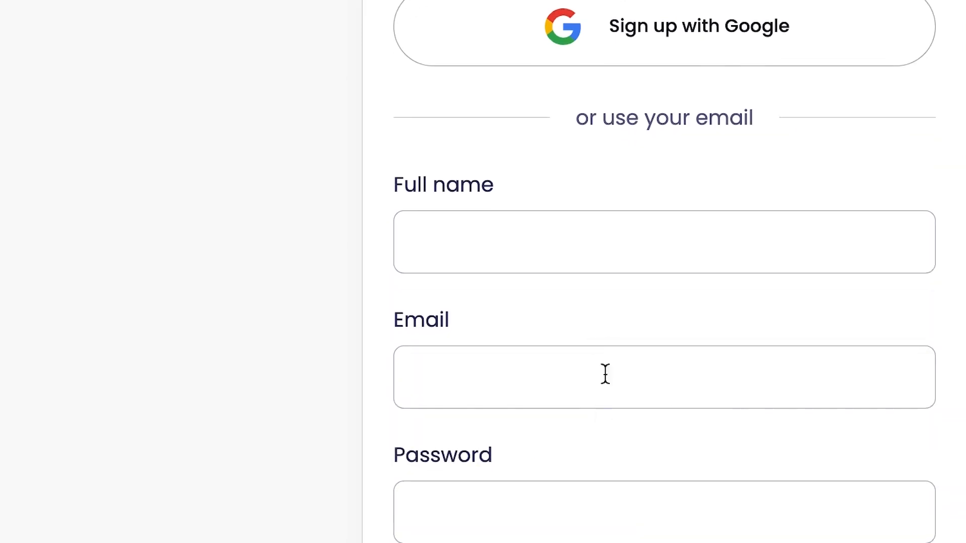
scroll("down", 3)
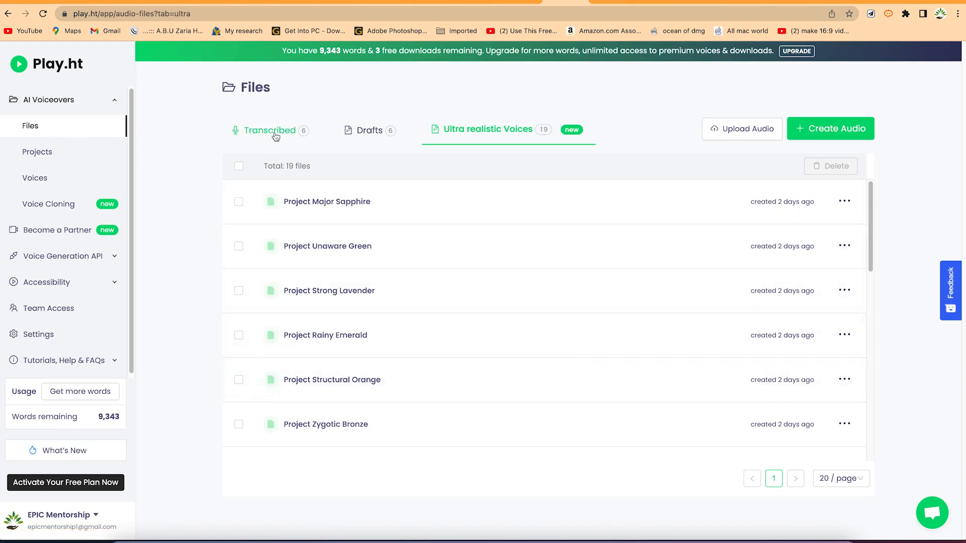
Step: Check the Drafts tab, then show the 19 Ultra realistic Voices files
left_click(370, 129)
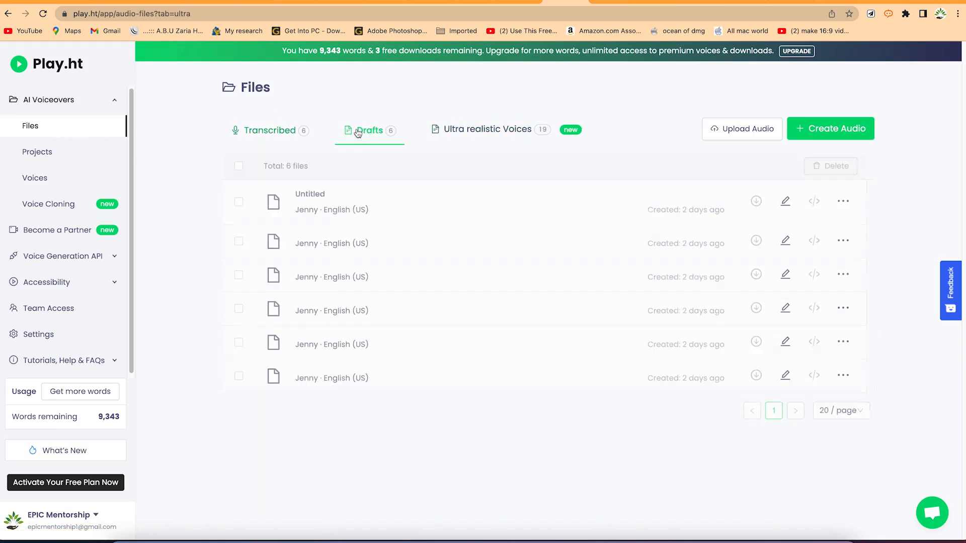
left_click(489, 129)
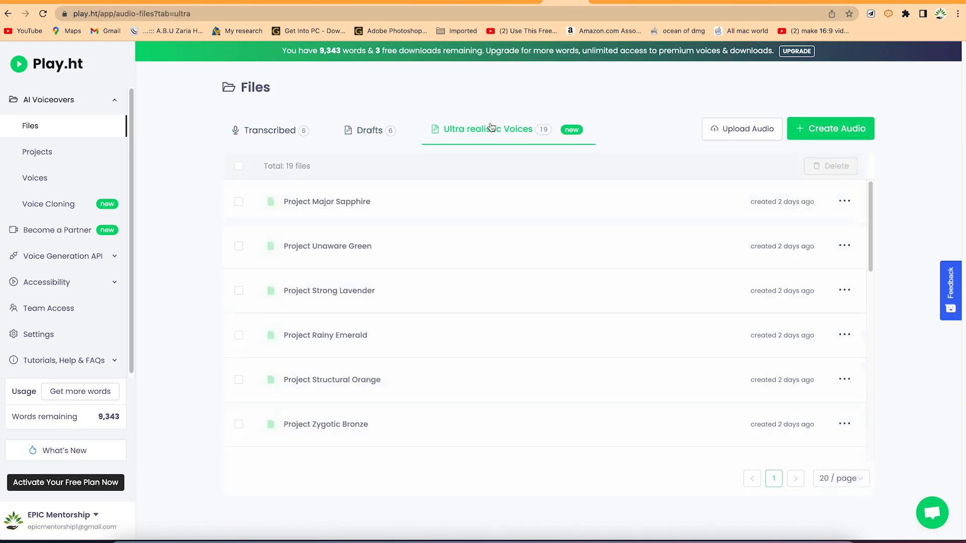
scroll("down", 3)
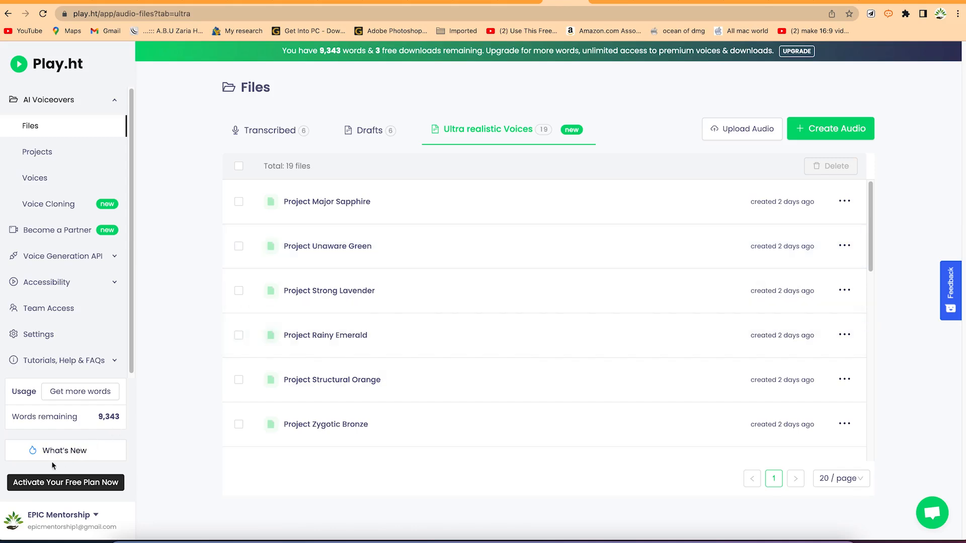
mouse_move(90, 467)
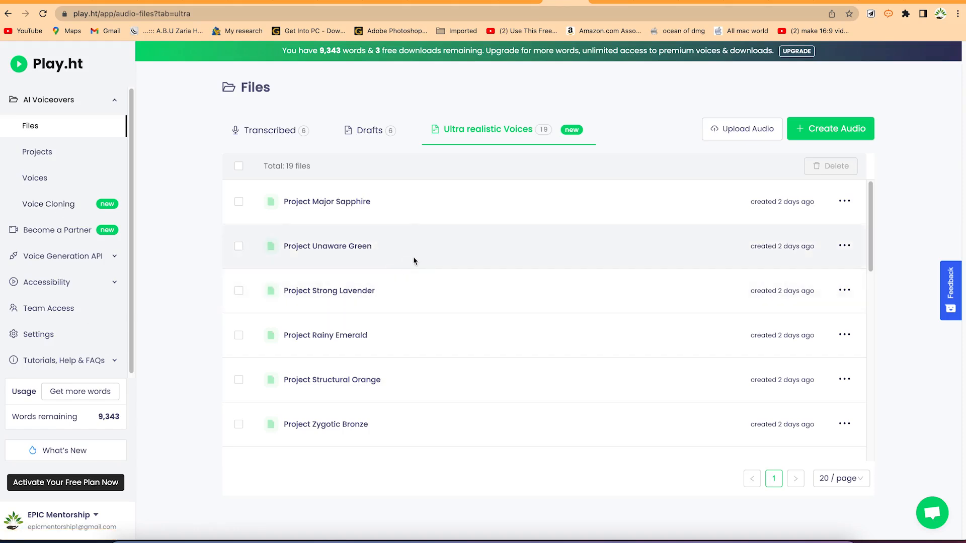
mouse_move(416, 259)
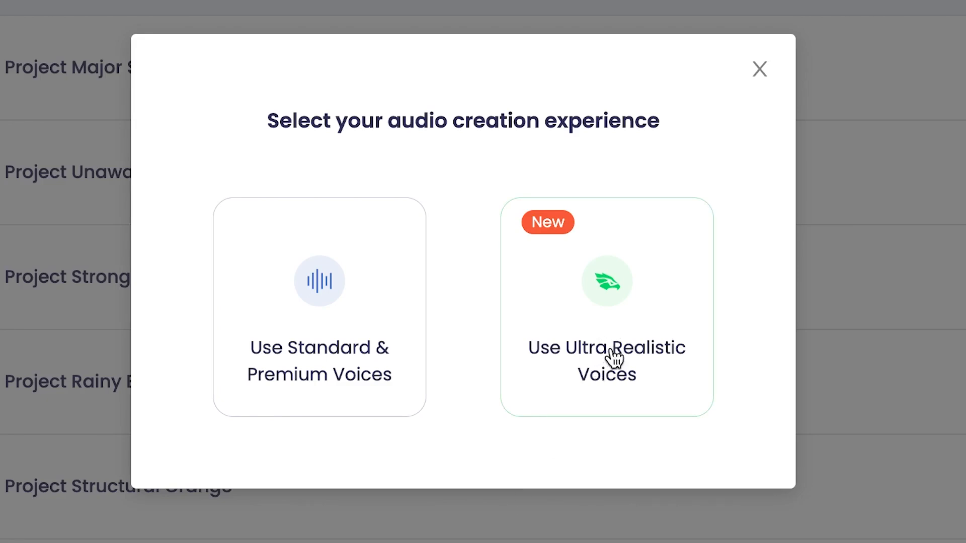
mouse_move(319, 363)
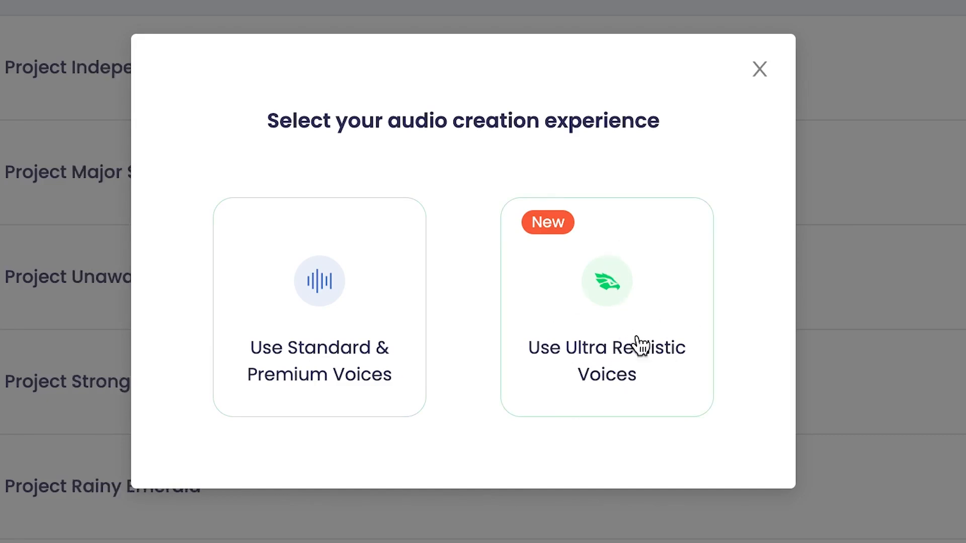
Step: Create a new audio project using Ultra Realistic Voices
left_click(760, 69)
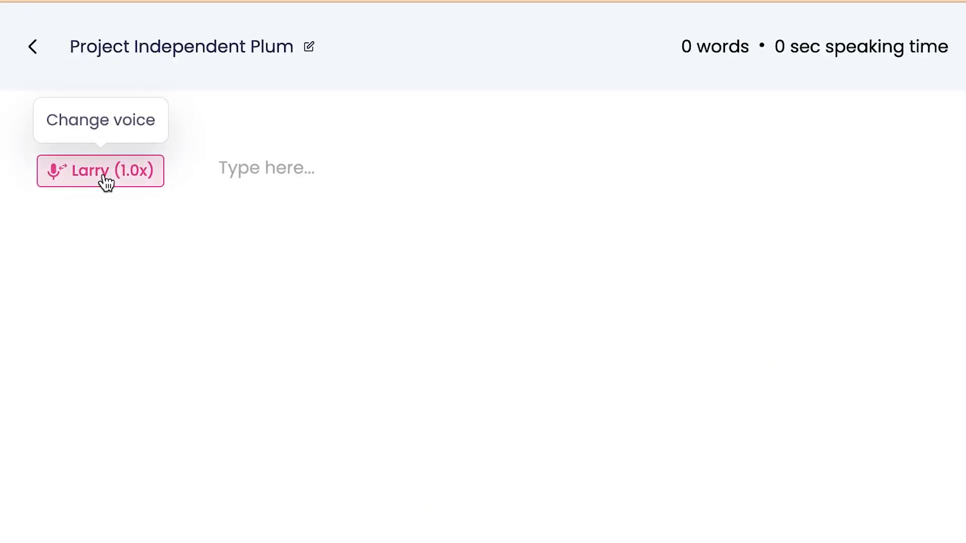
Step: Open the voice picker from the Larry (1.0x) chip and show all available voices
left_click(101, 172)
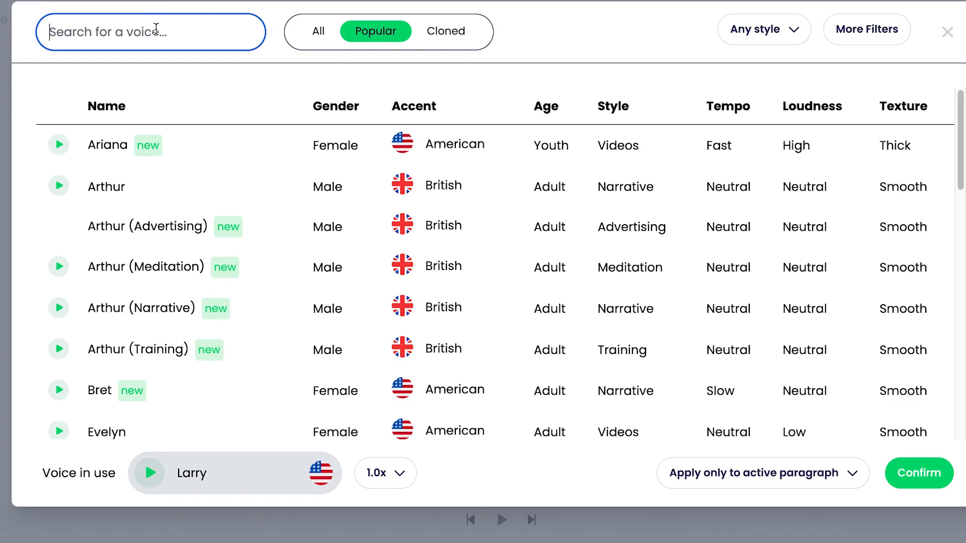
mouse_move(205, 342)
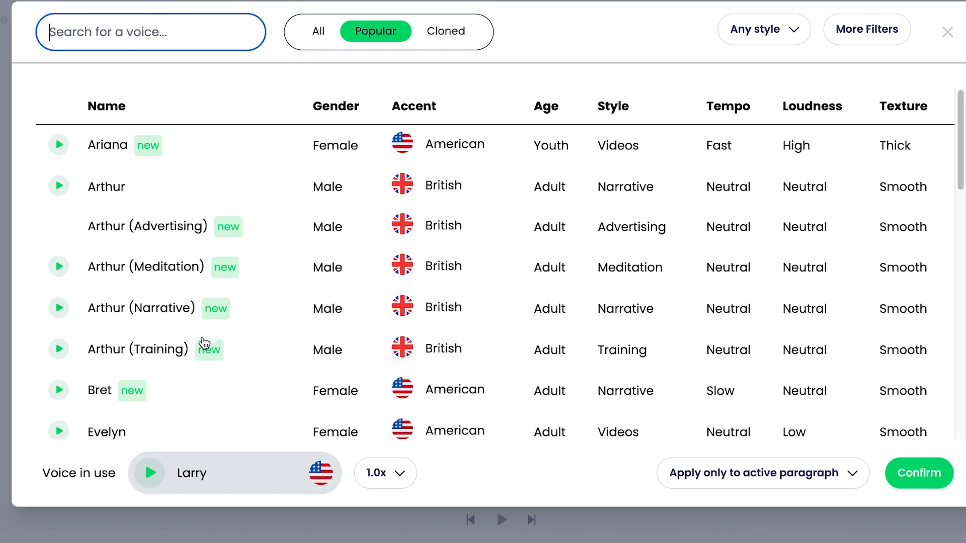
scroll("down", 3)
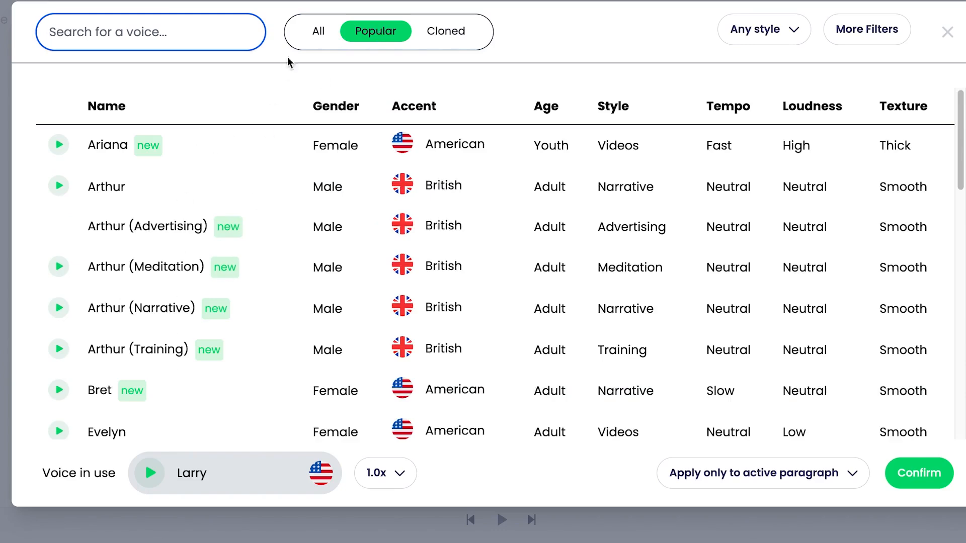
left_click(318, 31)
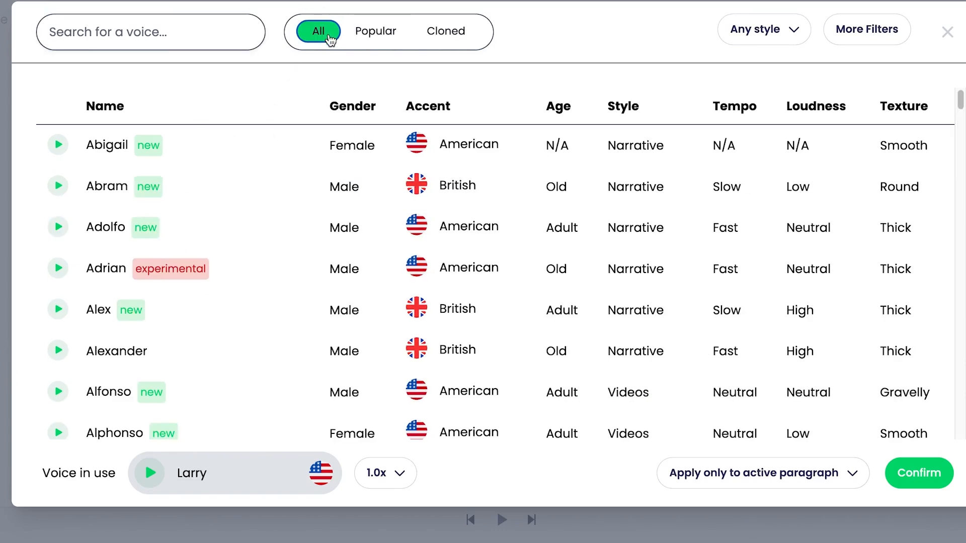
scroll("down", 3)
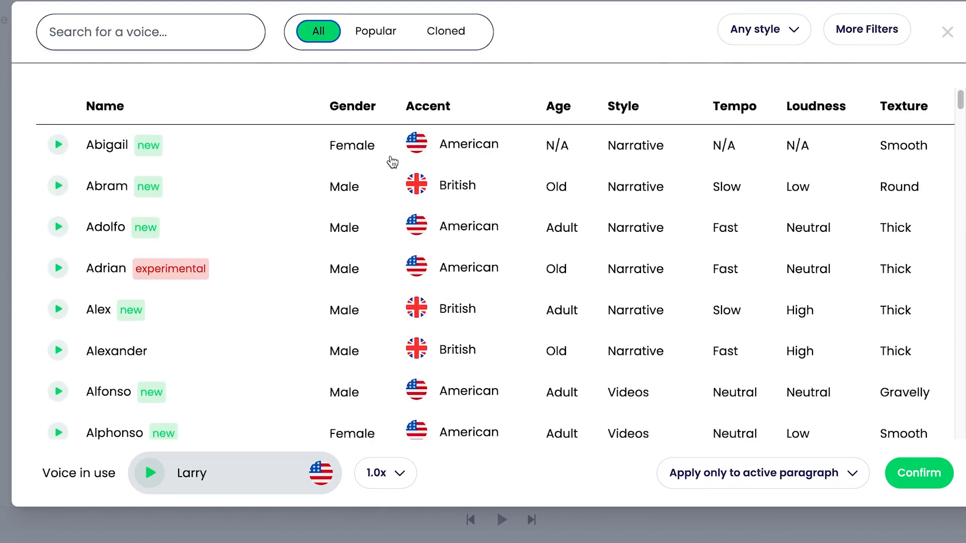
mouse_move(182, 190)
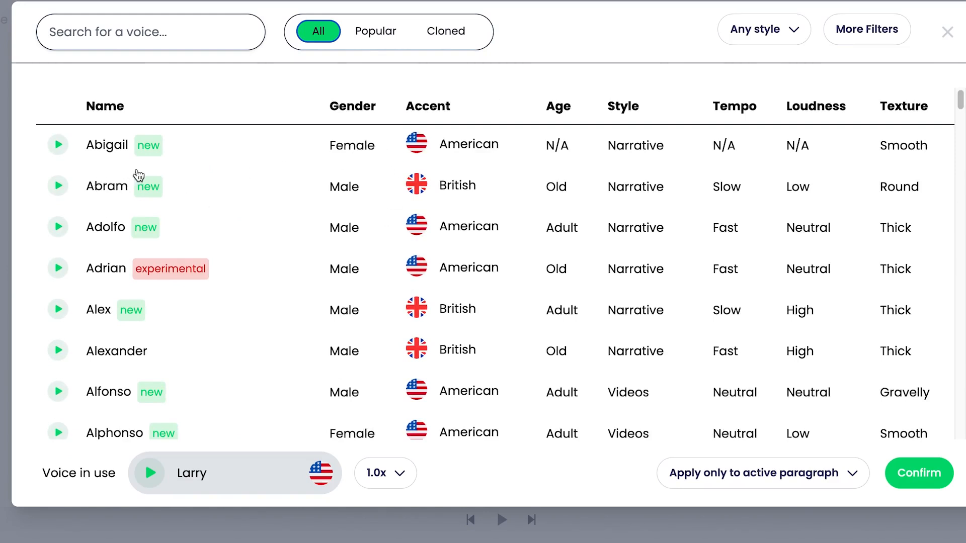
mouse_move(211, 196)
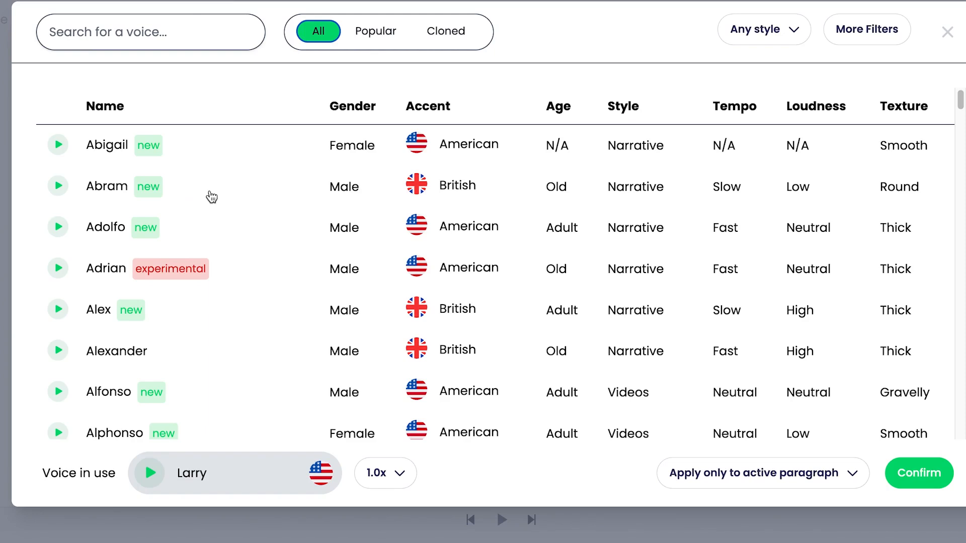
mouse_move(110, 265)
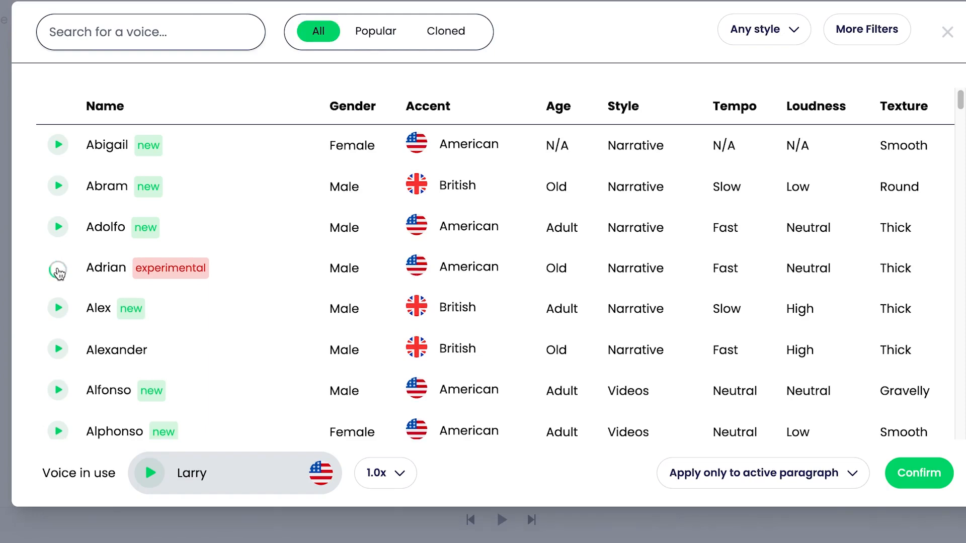
Step: Preview the Adrian and Abigail voice samples, keeping Larry in use
left_click(57, 269)
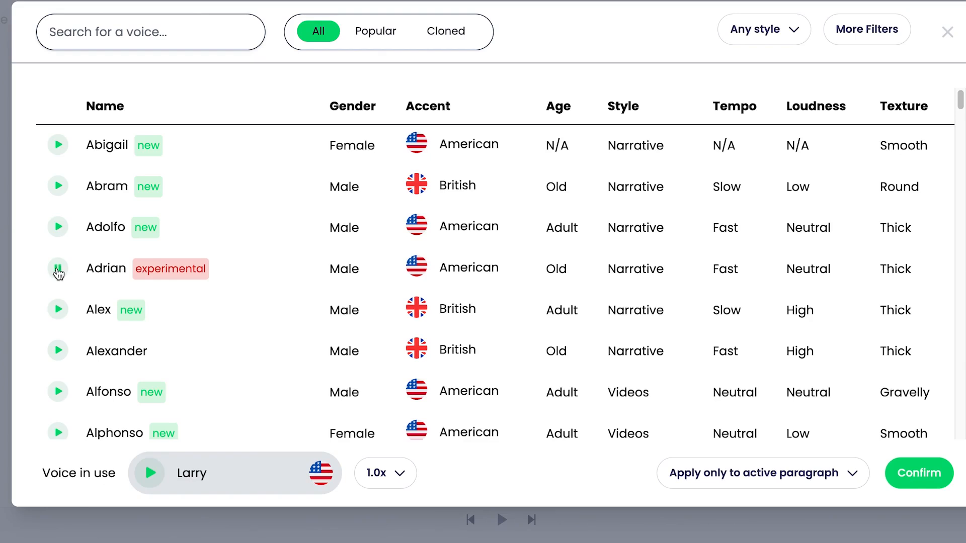
left_click(58, 269)
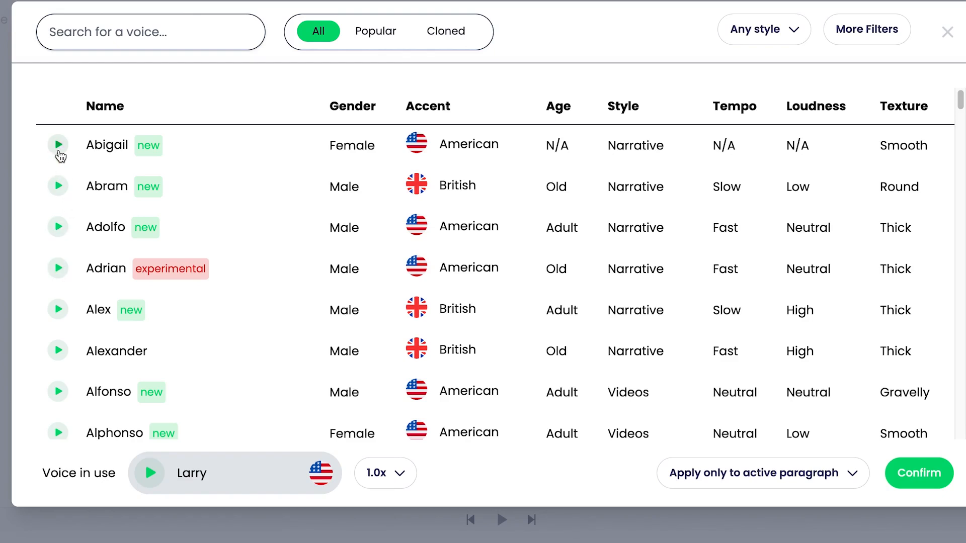
left_click(58, 144)
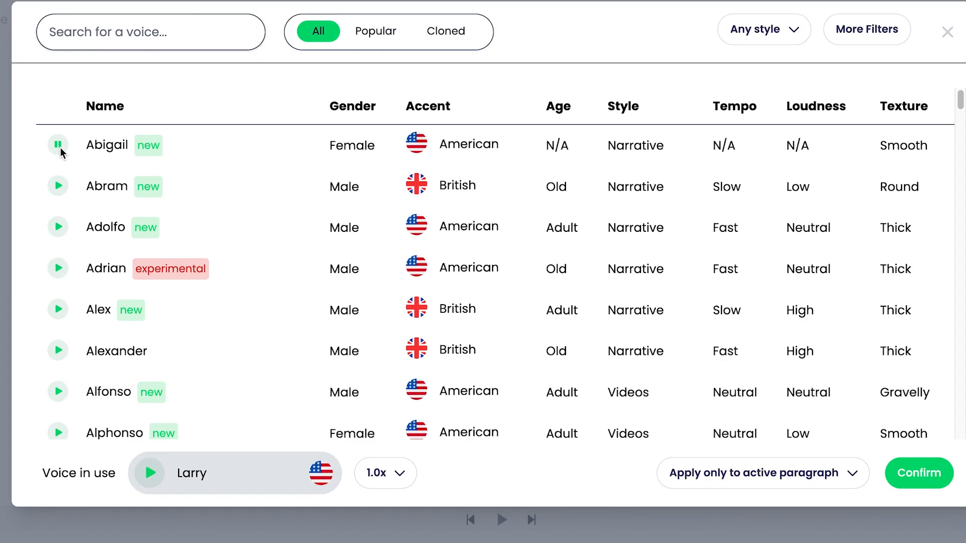
mouse_move(187, 219)
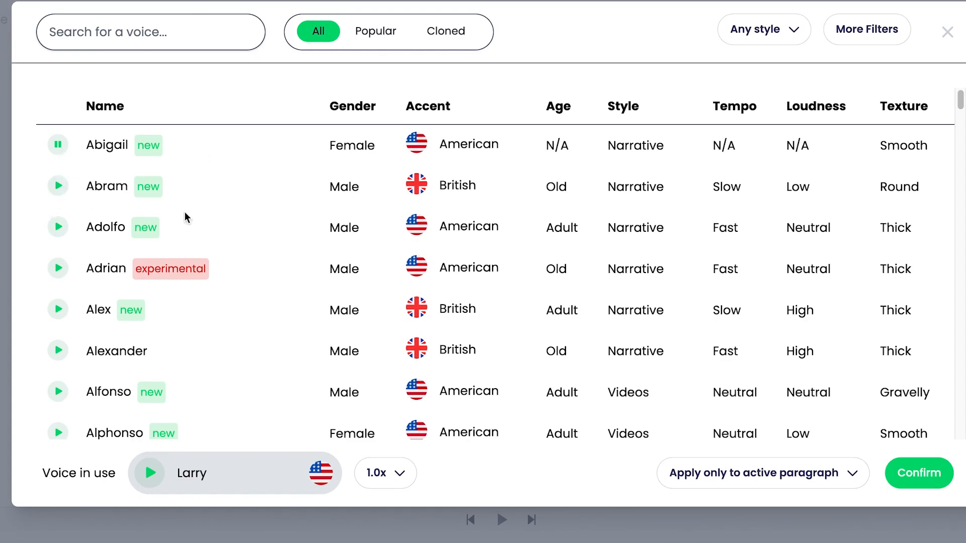
mouse_move(362, 103)
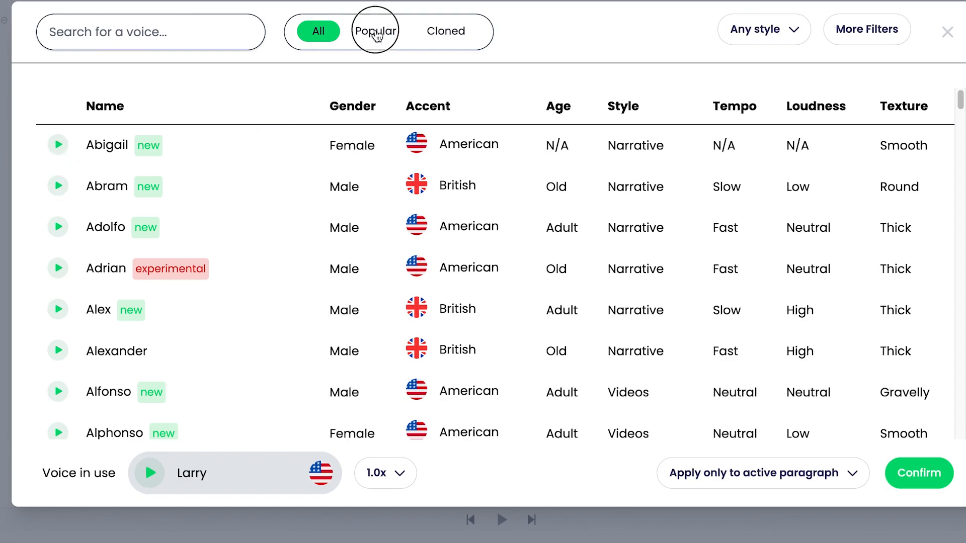
Step: Filter to Popular voices, preview Arthur, check Cloned (none found), and return to Popular
left_click(376, 32)
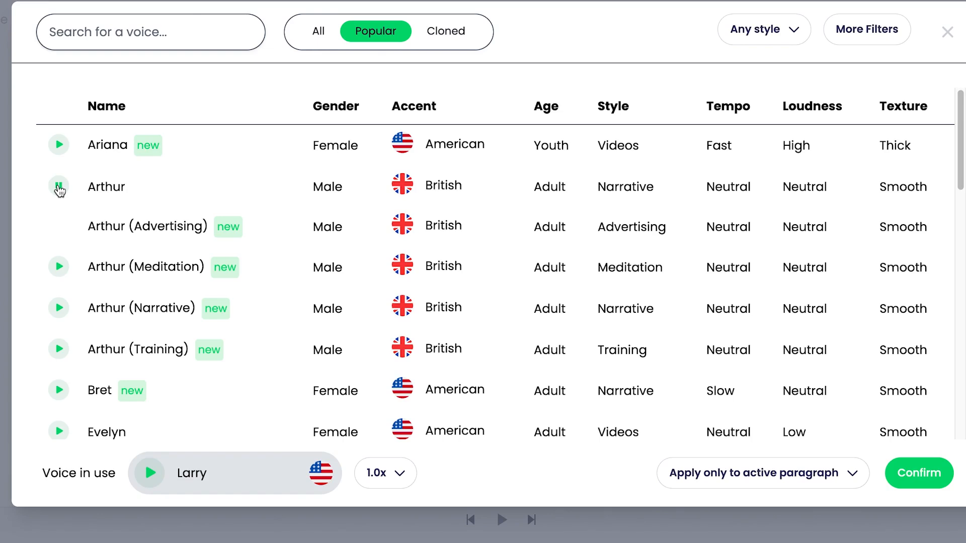
left_click(58, 187)
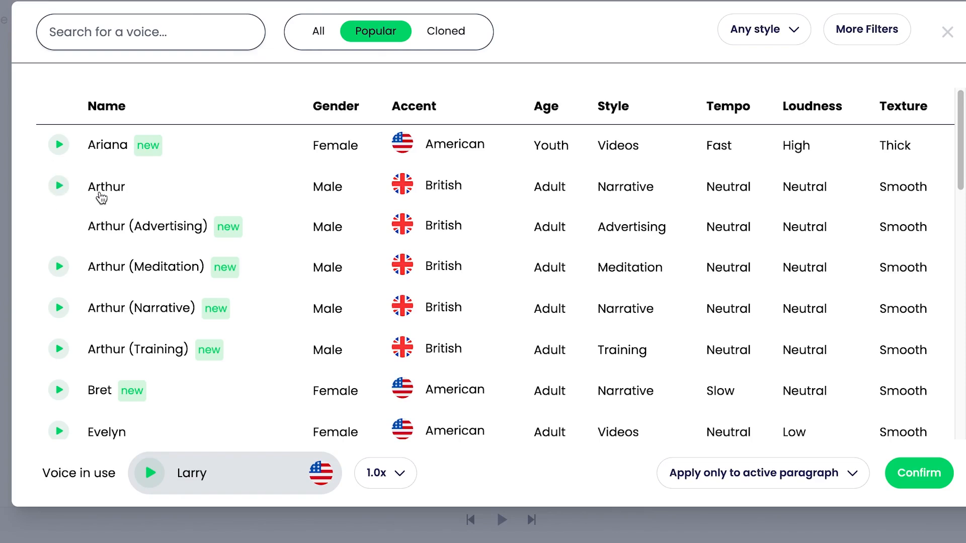
mouse_move(159, 215)
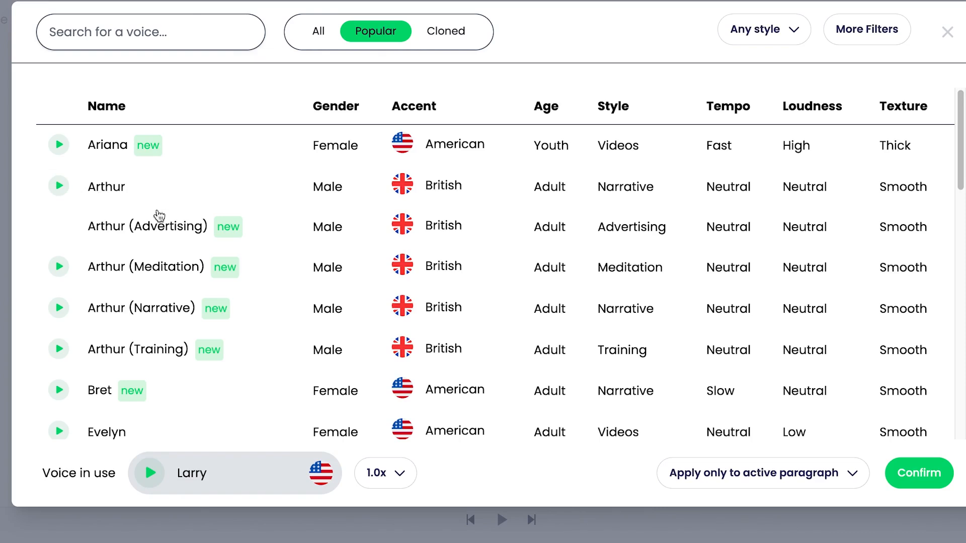
left_click(446, 31)
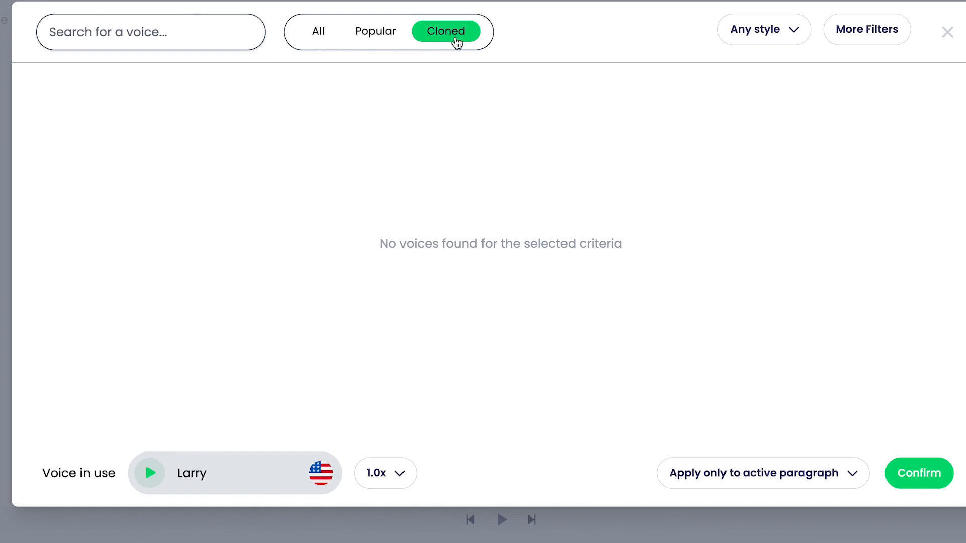
mouse_move(359, 41)
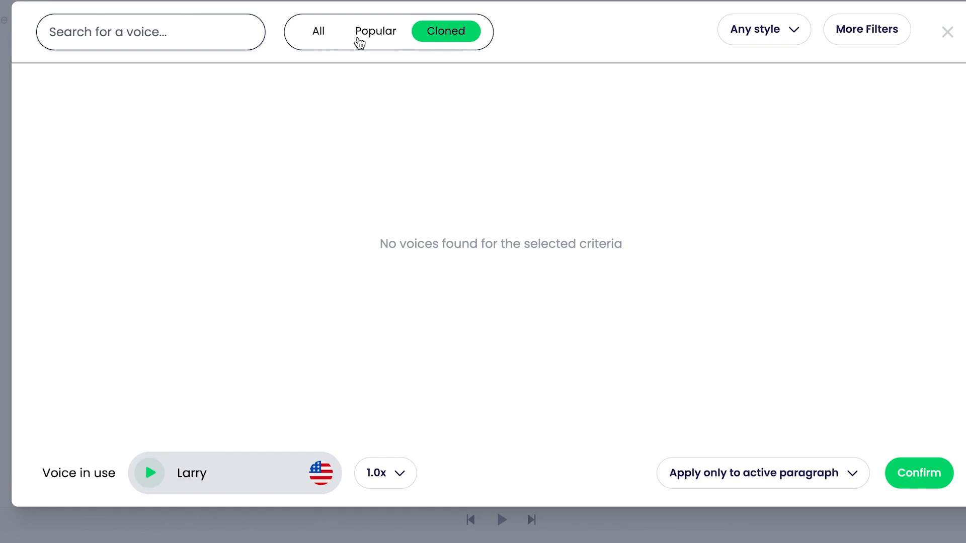
left_click(376, 32)
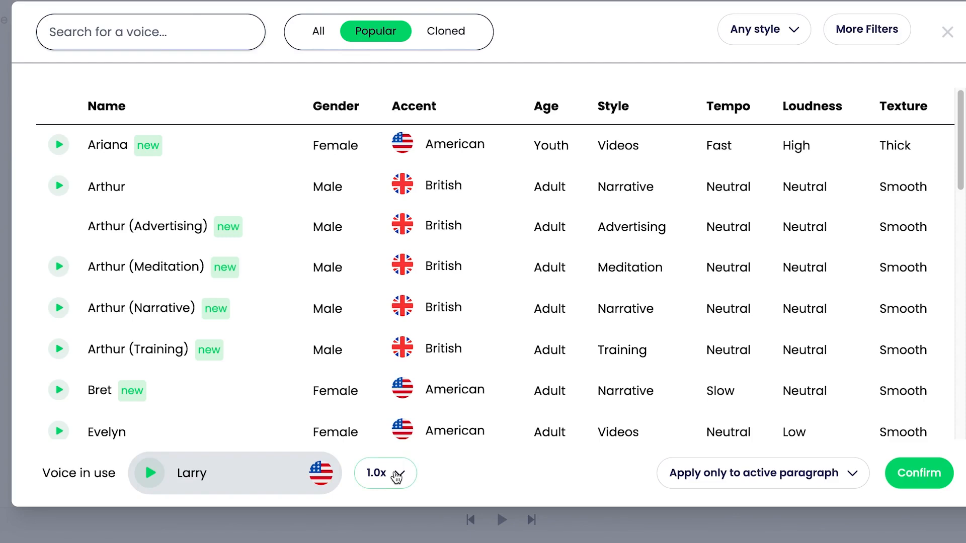
left_click(385, 473)
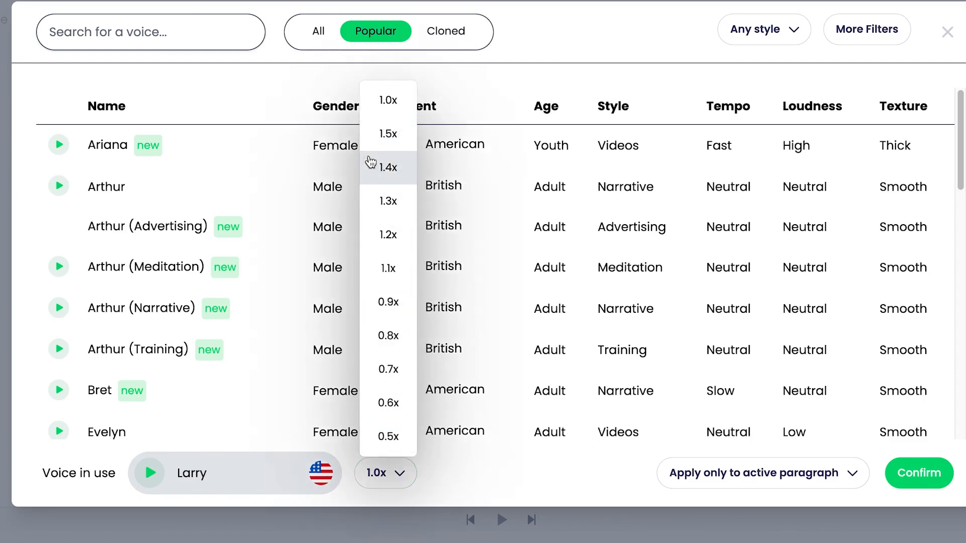
mouse_move(386, 134)
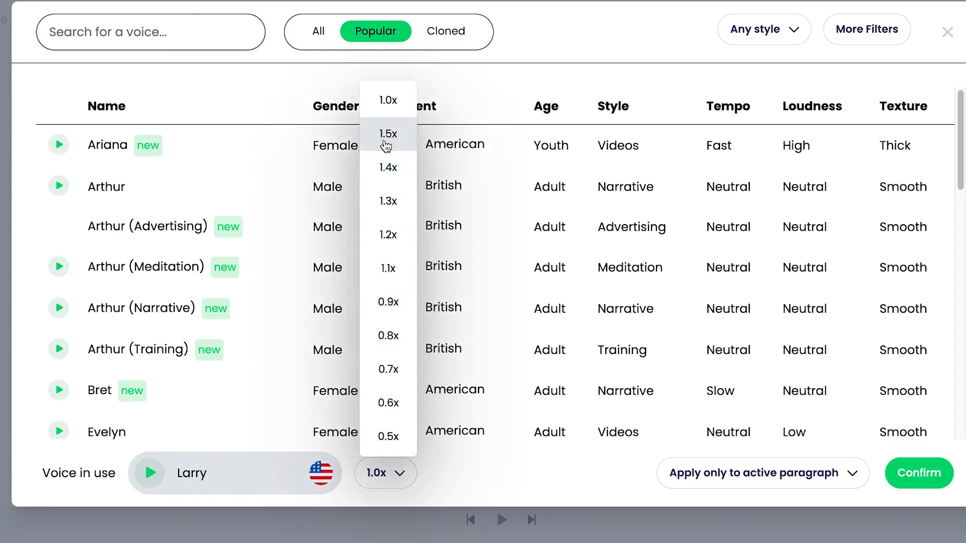
mouse_move(388, 135)
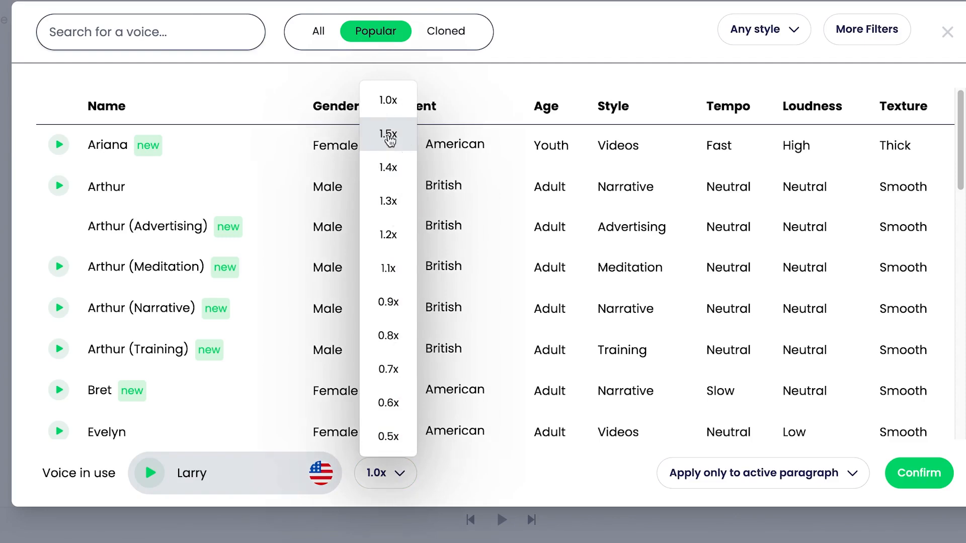
left_click(386, 135)
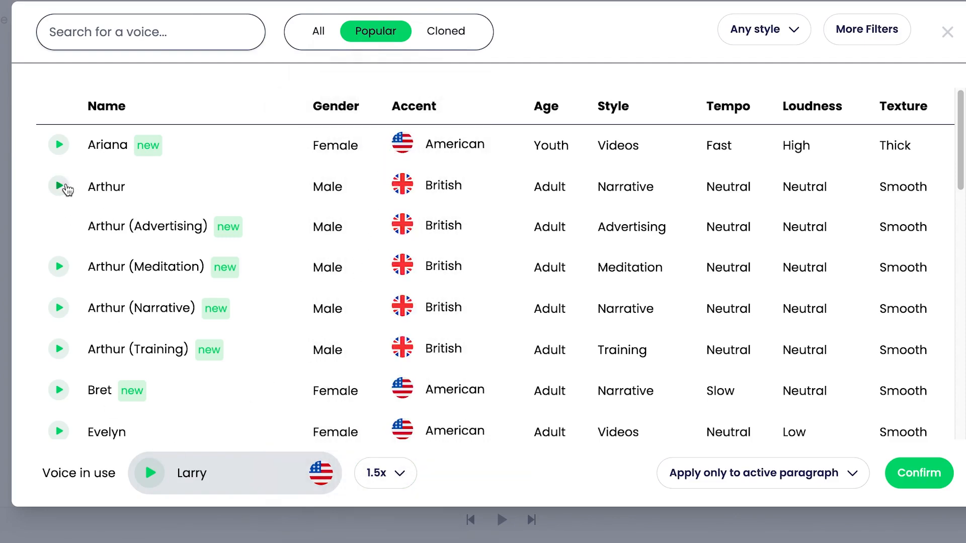
left_click(58, 188)
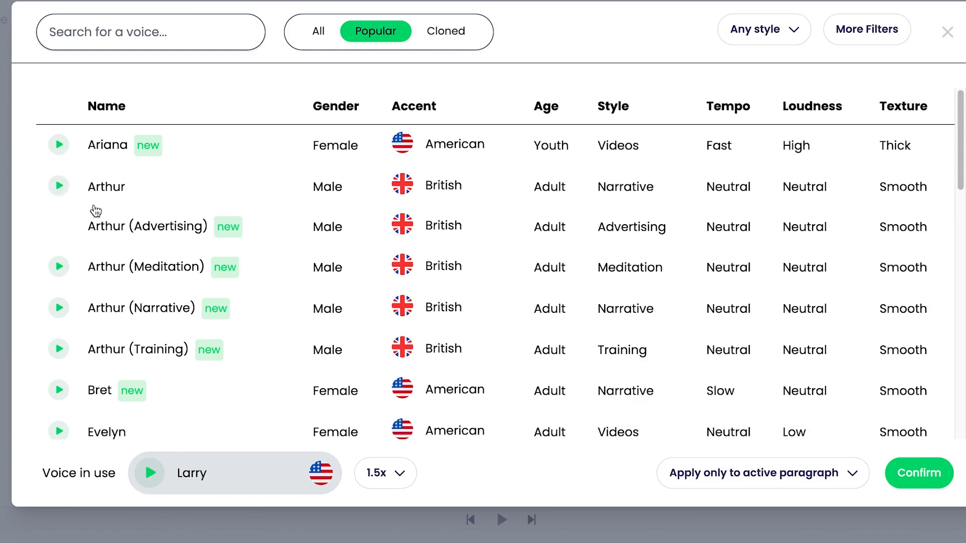
mouse_move(430, 499)
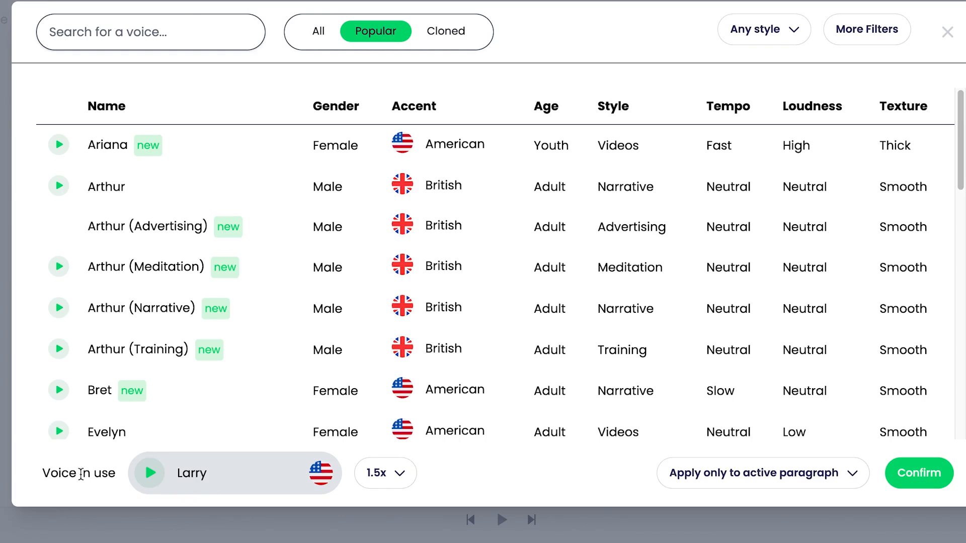
mouse_move(781, 536)
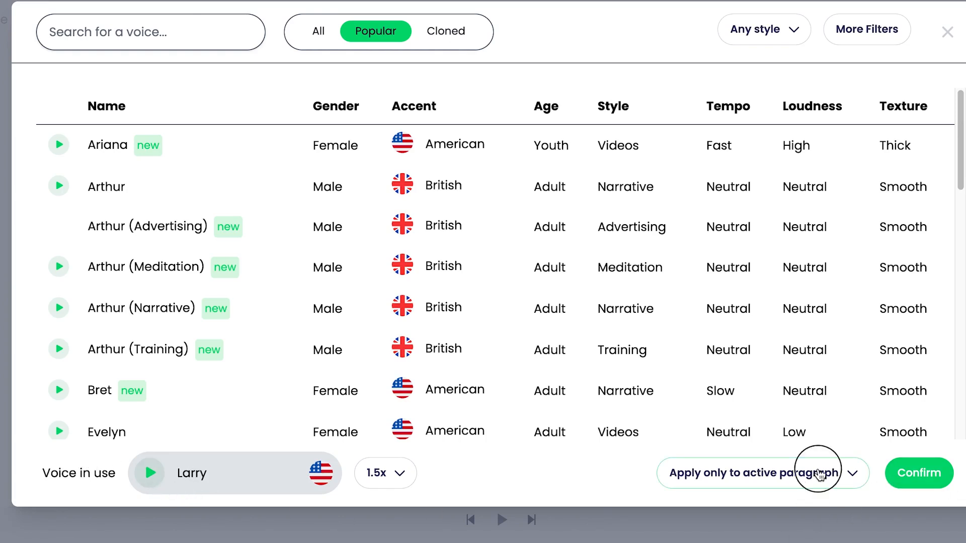
left_click(762, 473)
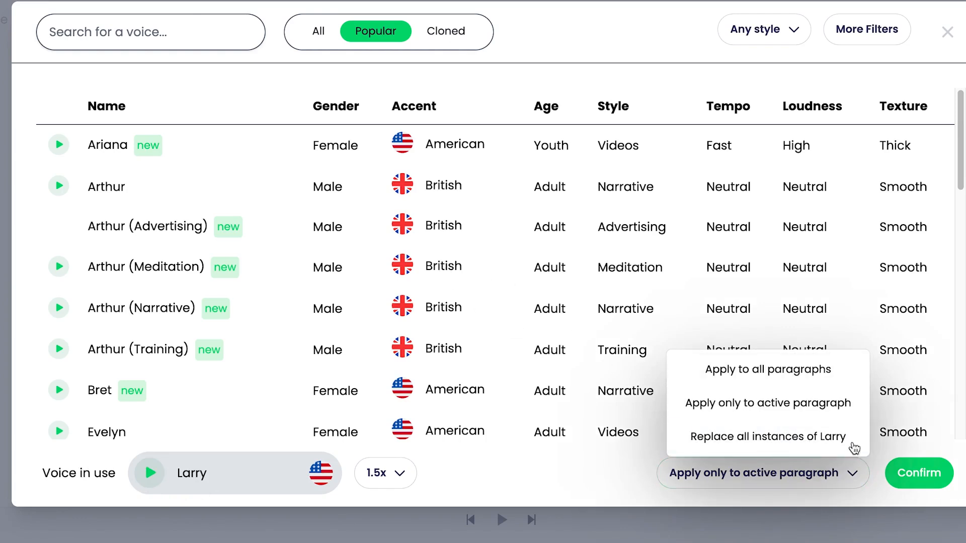
mouse_move(768, 369)
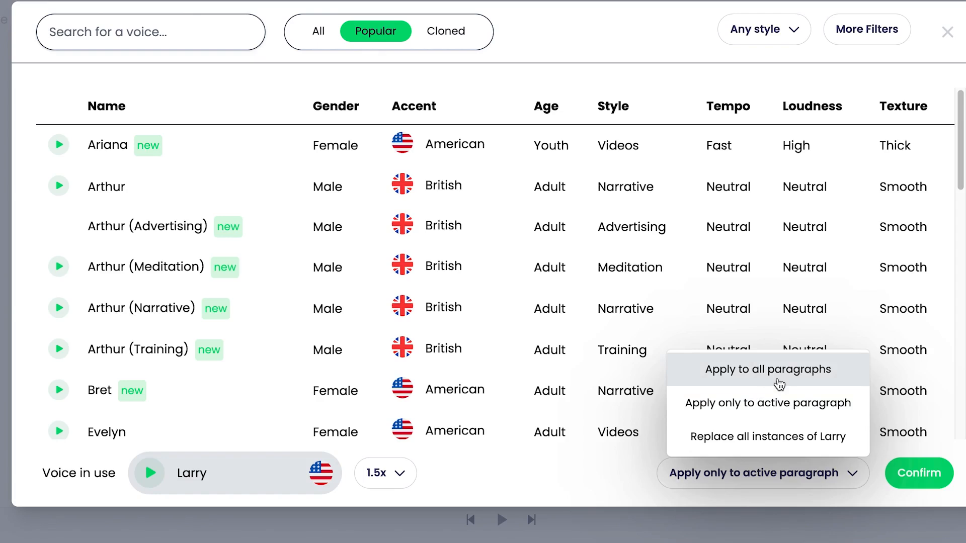
mouse_move(763, 383)
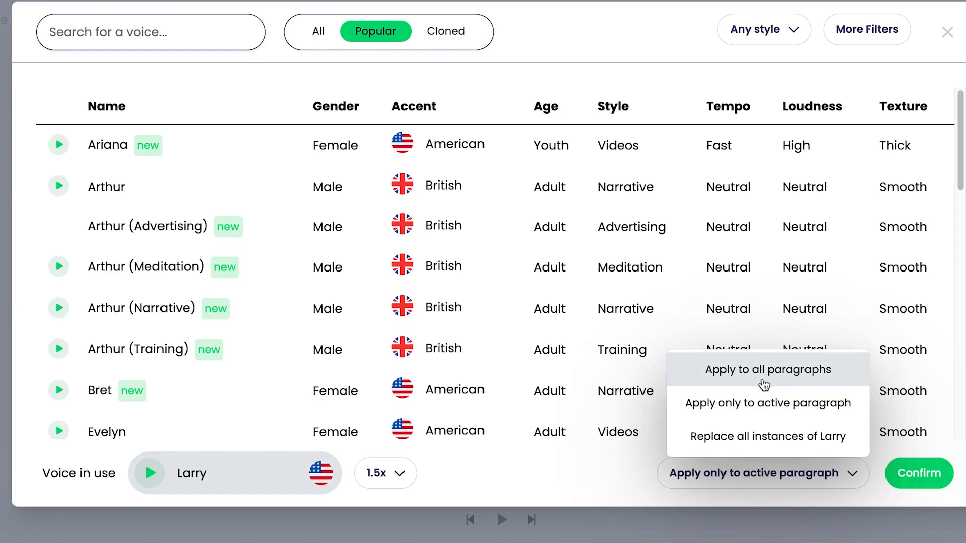
Step: Make Arthur the voice in use and show the voice style choices
left_click(106, 187)
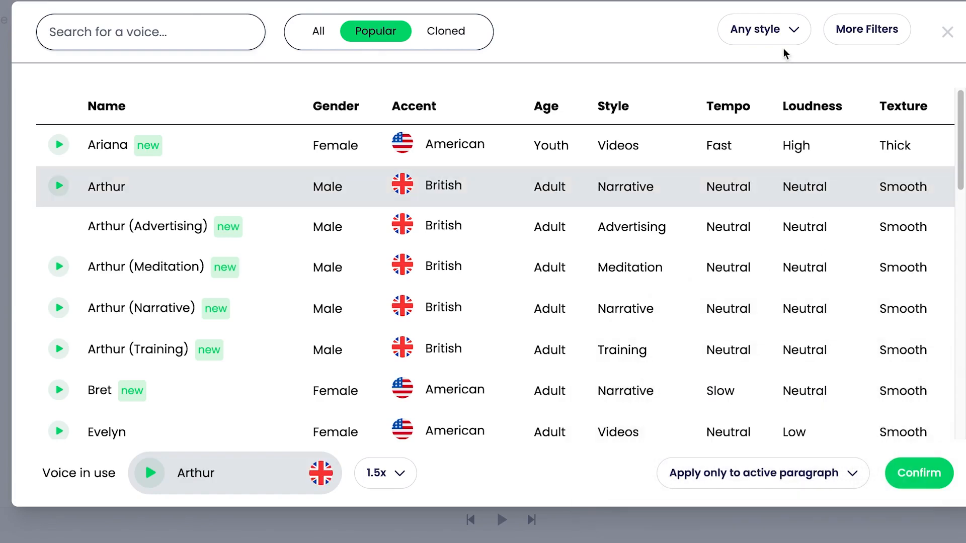
left_click(763, 29)
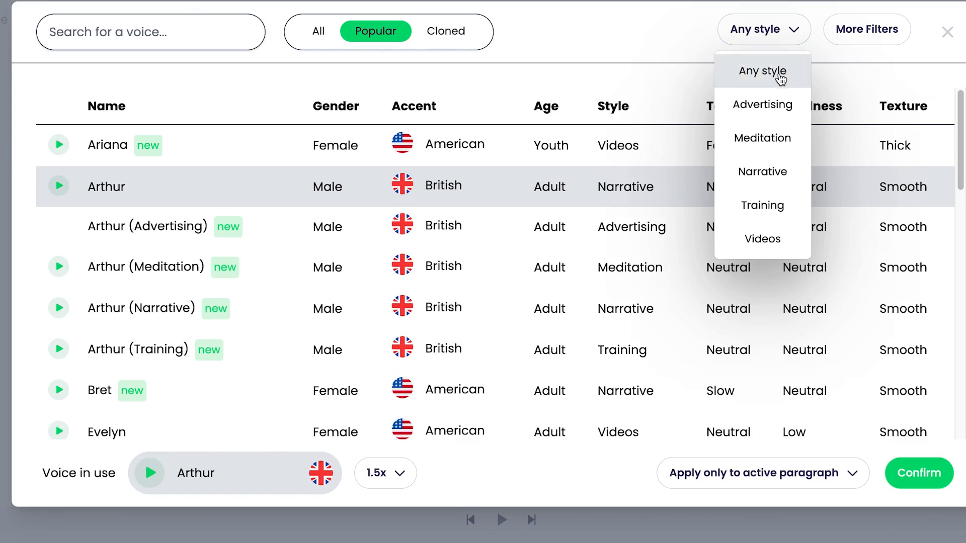
mouse_move(677, 140)
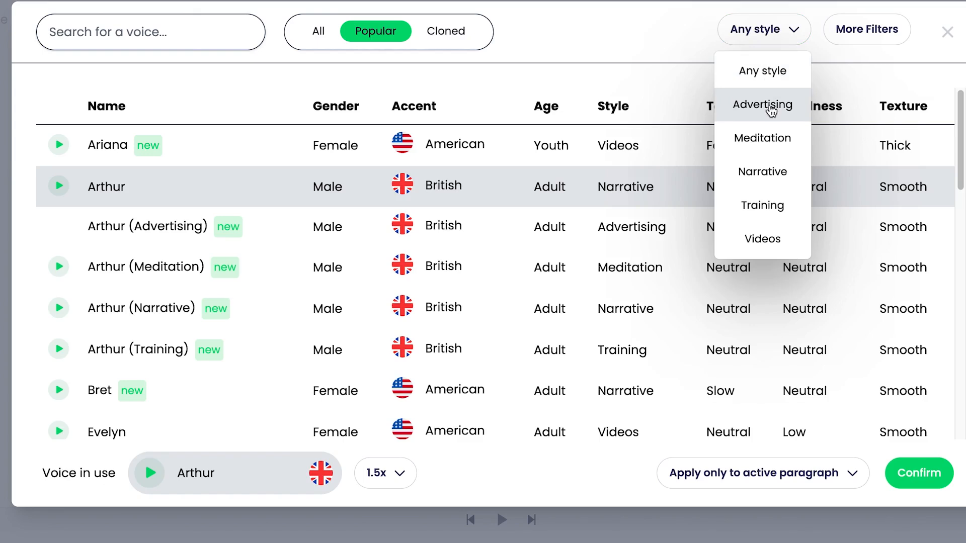
mouse_move(773, 106)
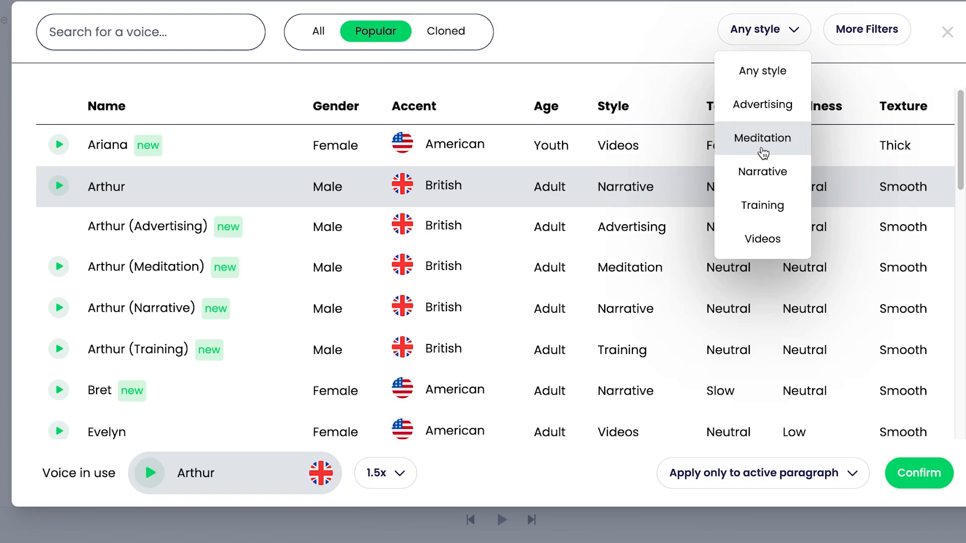
mouse_move(762, 171)
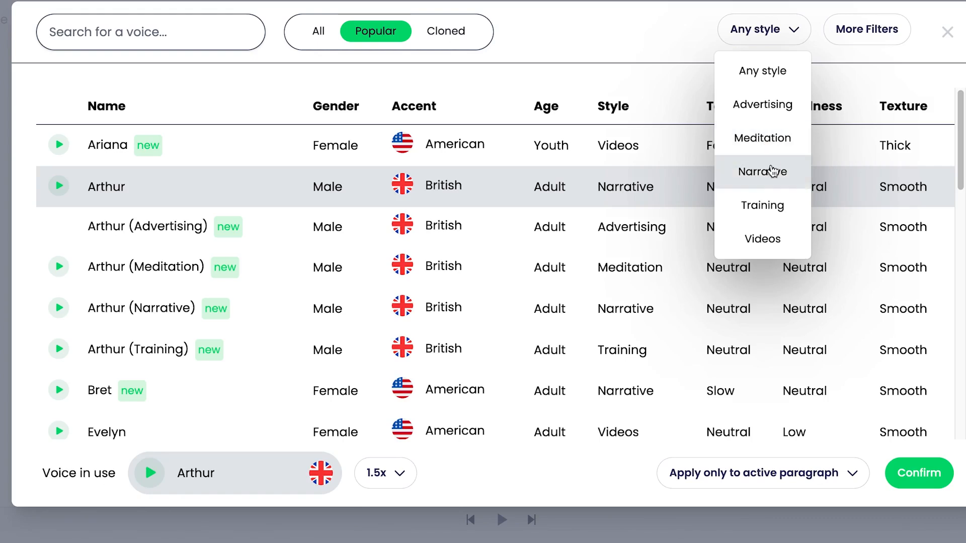
mouse_move(775, 187)
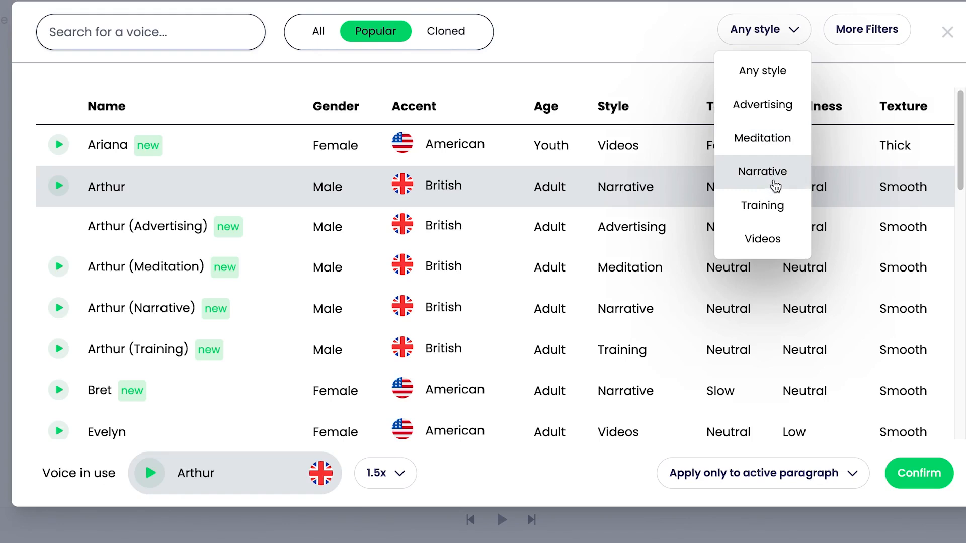
mouse_move(756, 185)
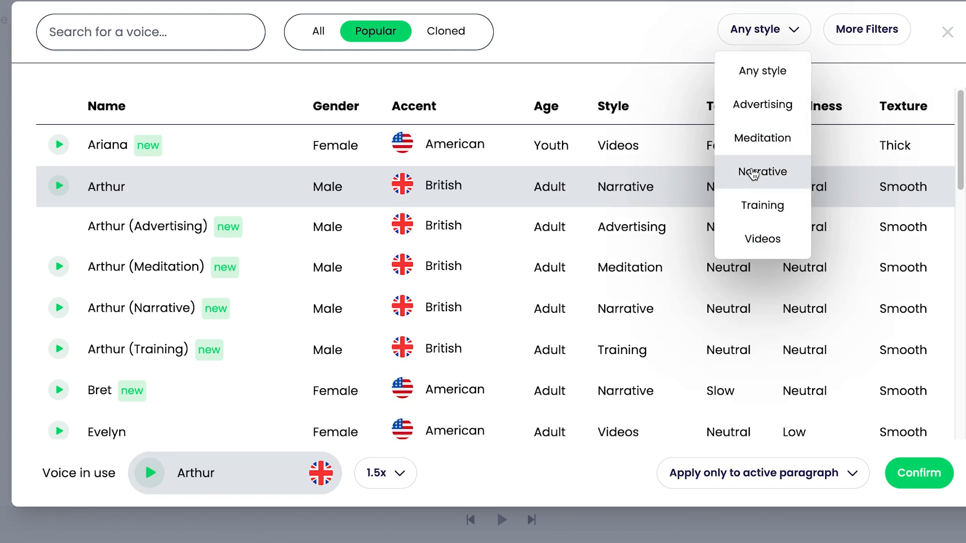
Step: Reveal the extra accent, age, gender, tempo, loudness and texture filters
left_click(867, 29)
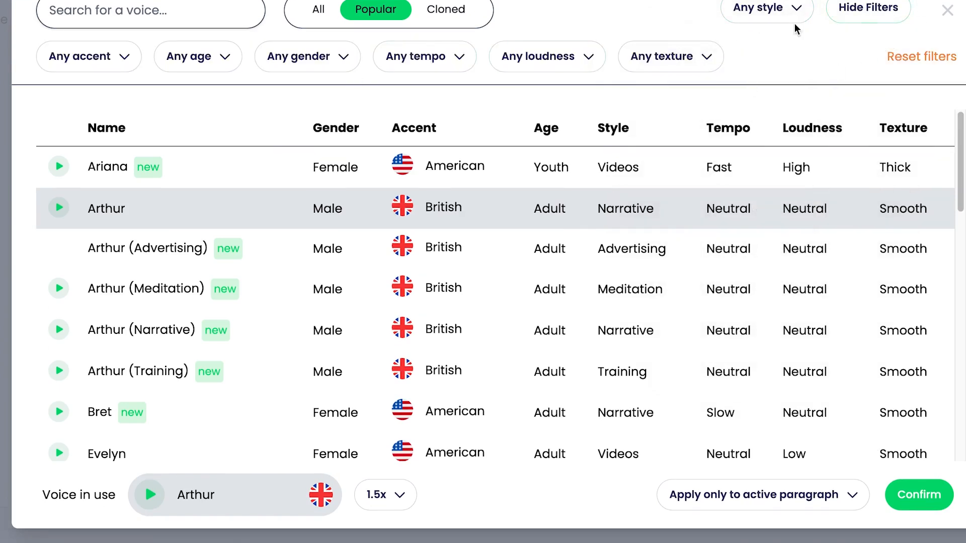
Step: Browse the accent, age, gender, tempo, loudness and texture options, leaving all at Any
left_click(79, 56)
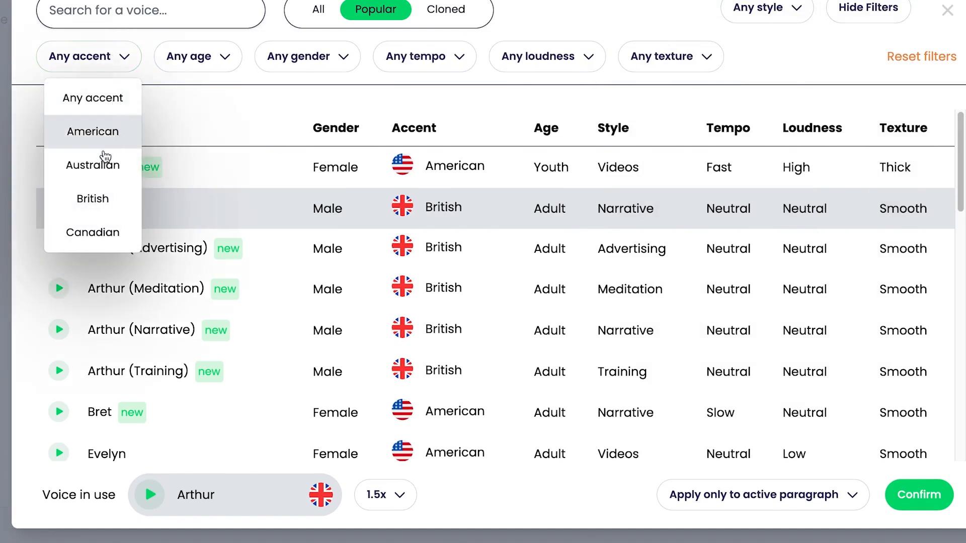
mouse_move(93, 232)
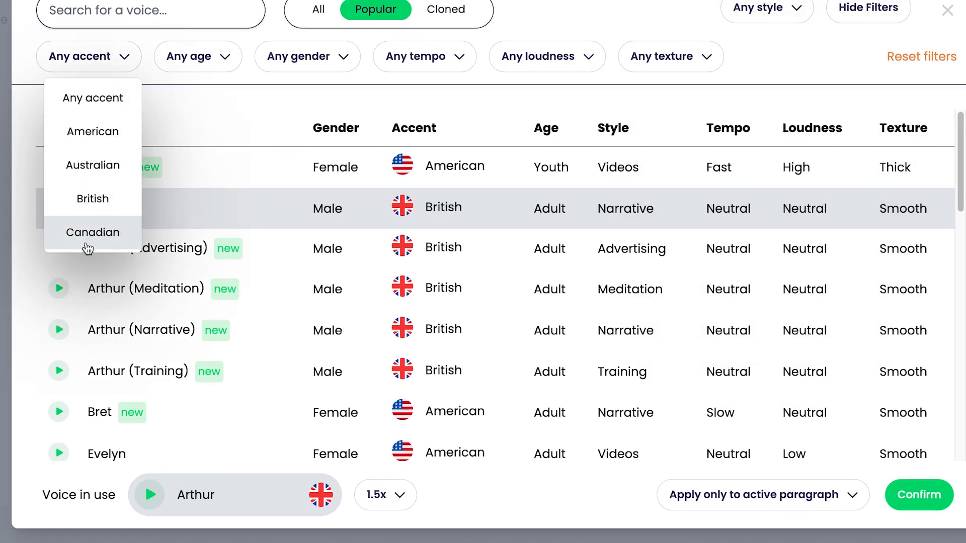
mouse_move(73, 179)
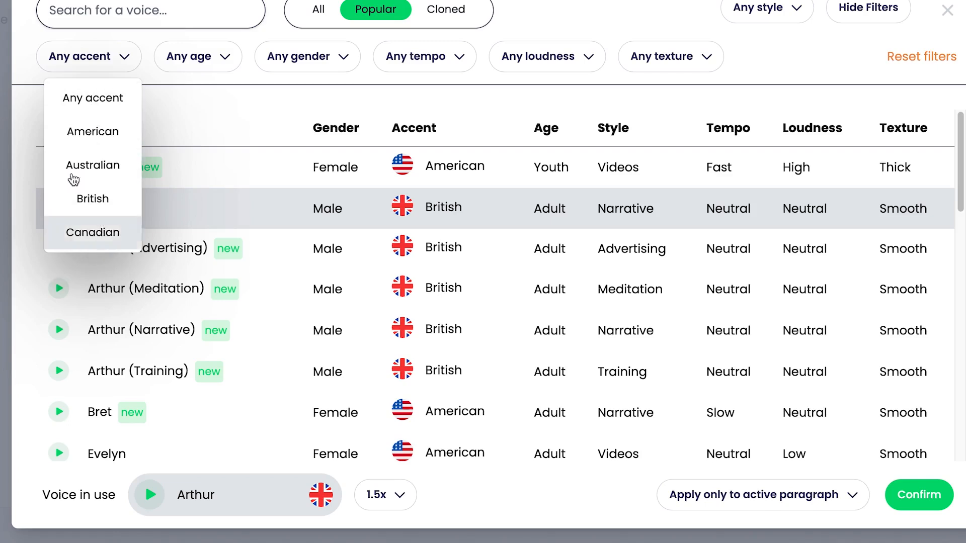
mouse_move(231, 56)
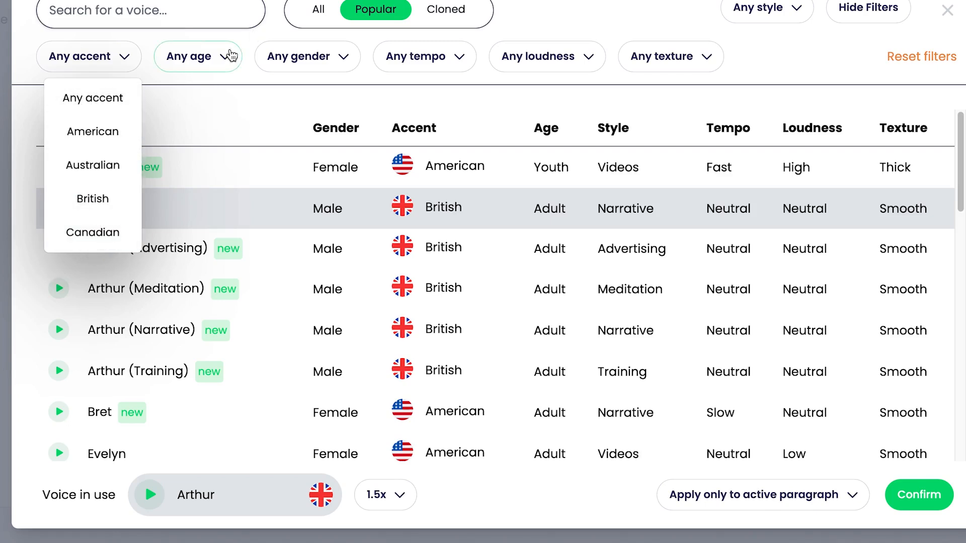
left_click(198, 56)
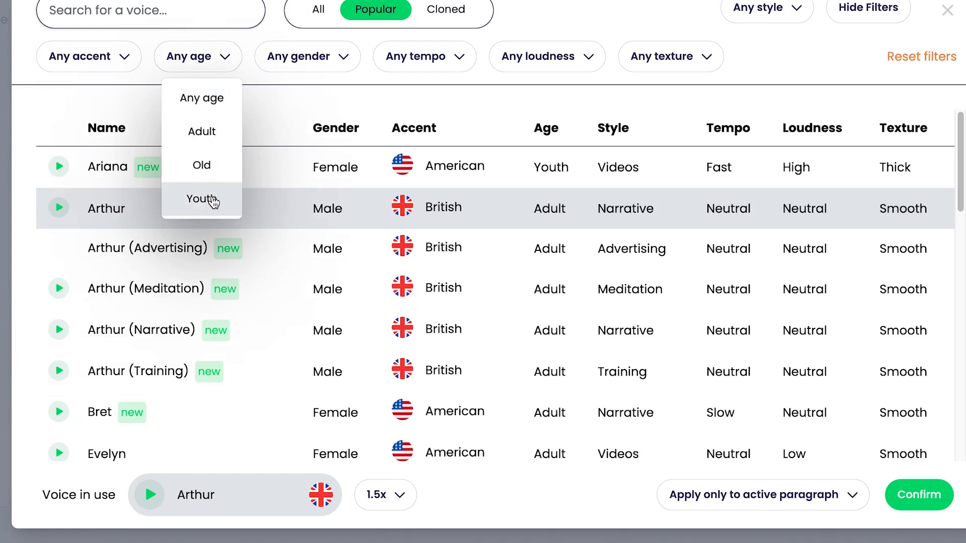
mouse_move(188, 201)
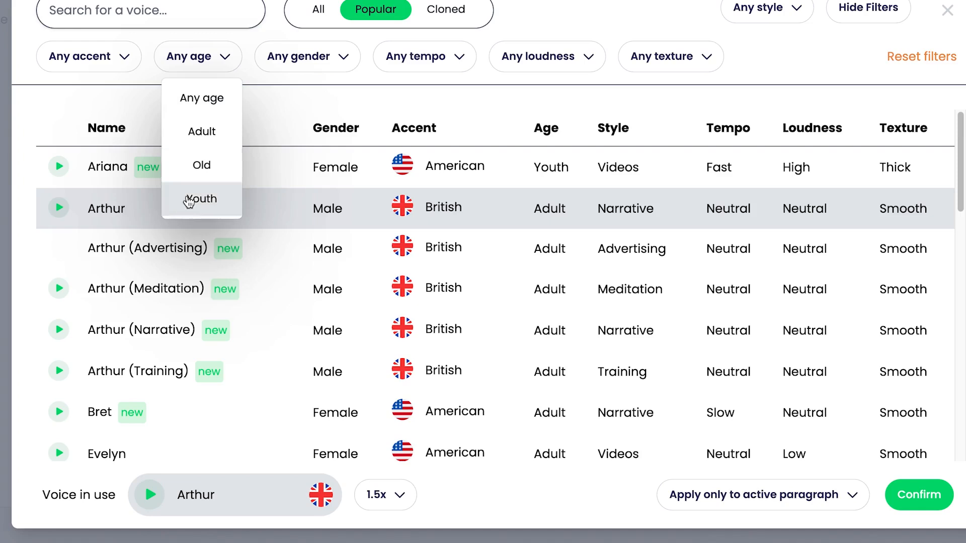
mouse_move(201, 165)
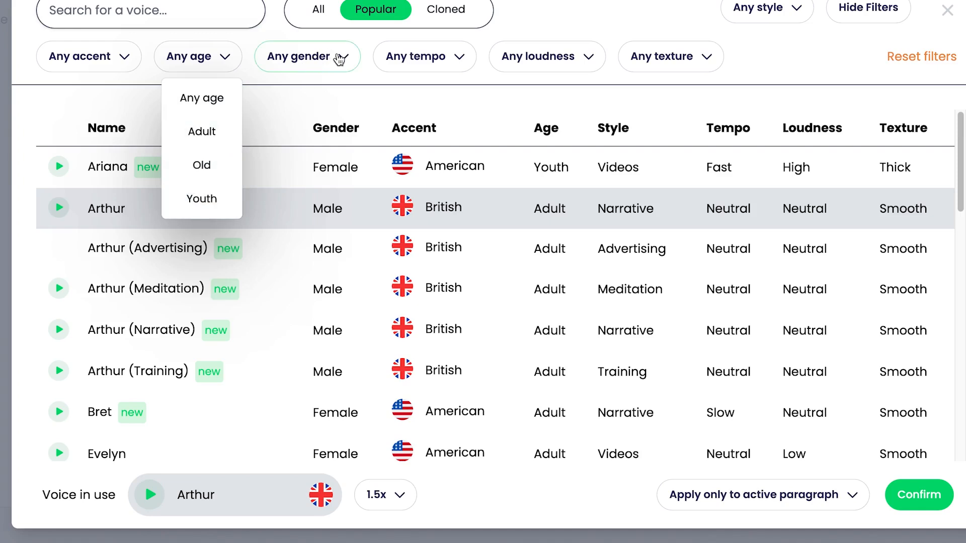
left_click(308, 56)
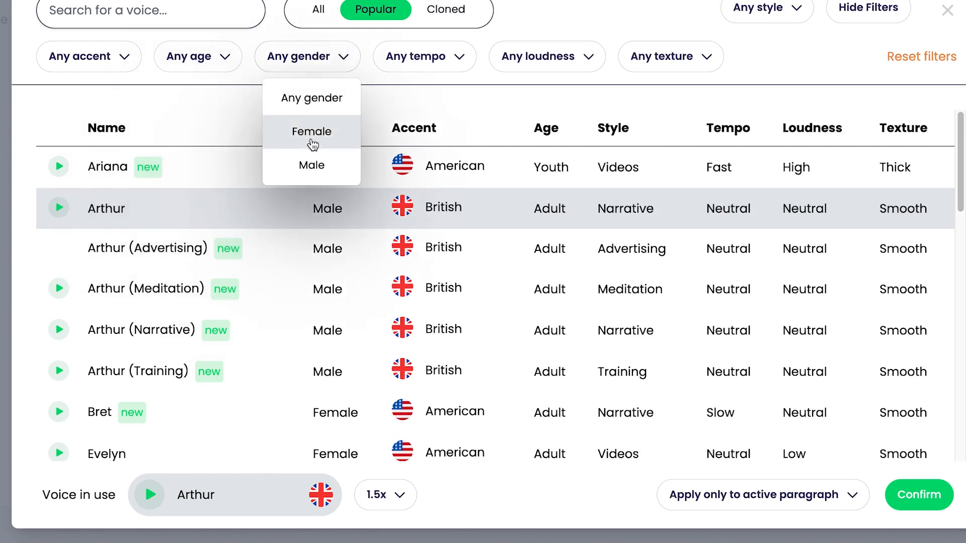
mouse_move(326, 64)
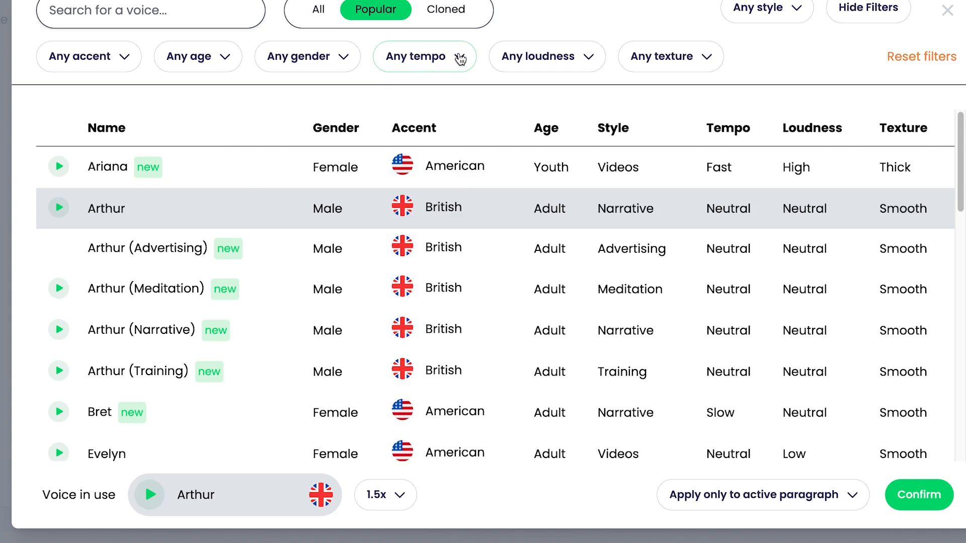
left_click(423, 57)
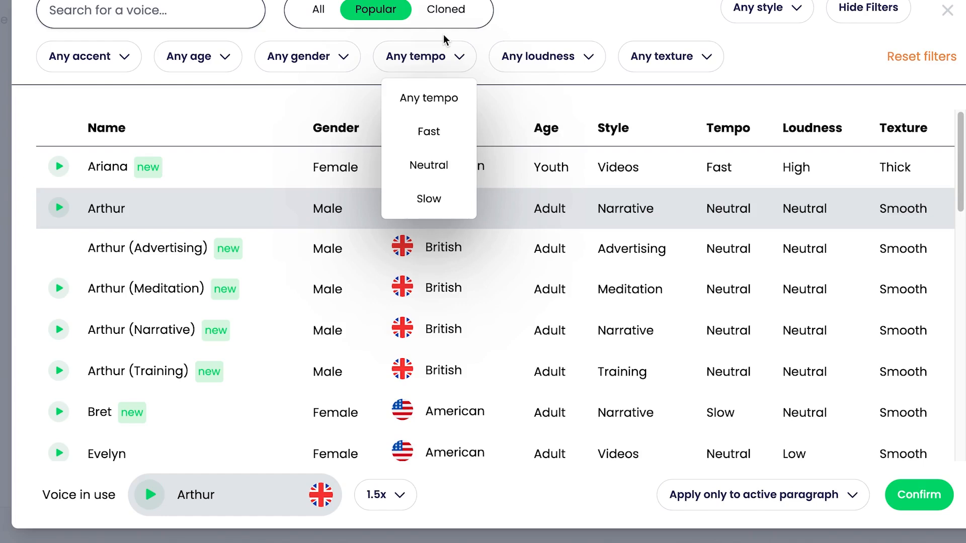
mouse_move(428, 131)
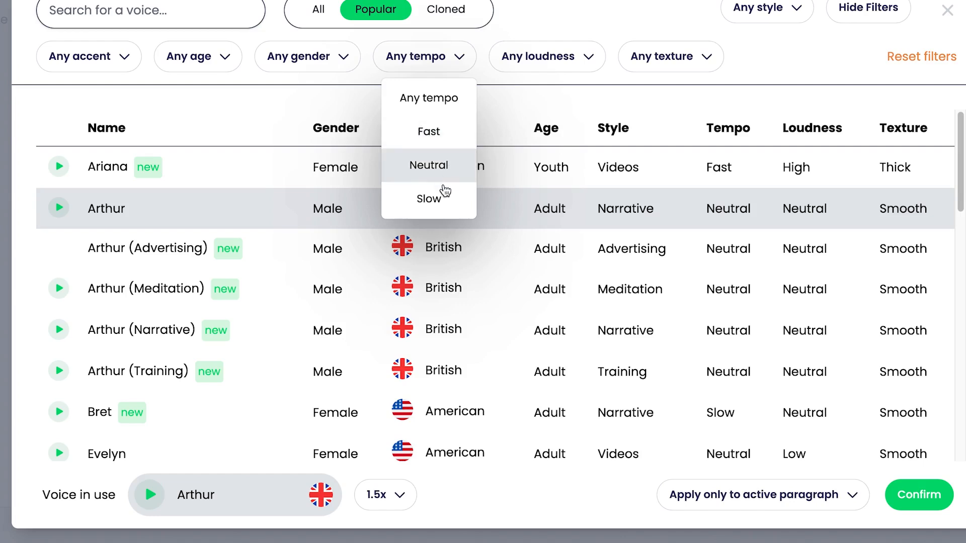
mouse_move(429, 198)
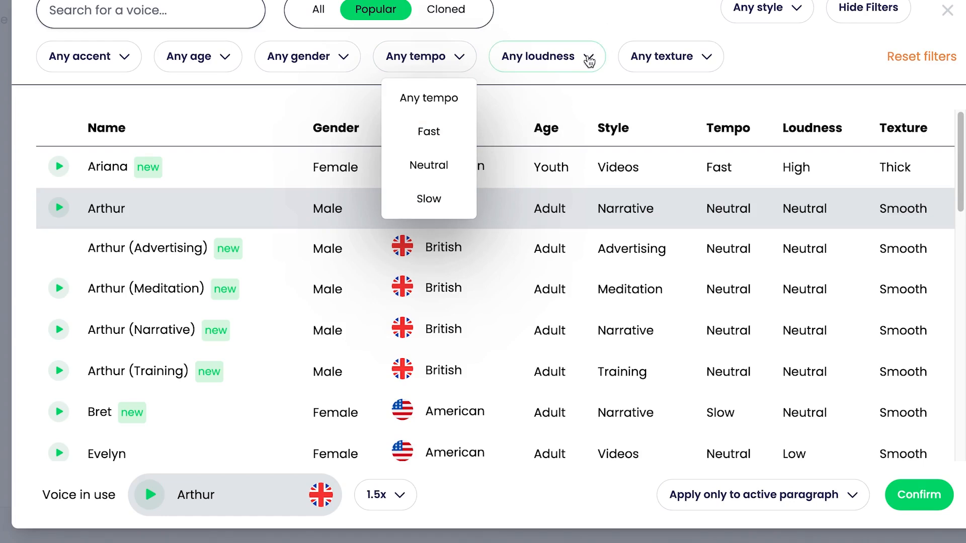
left_click(546, 57)
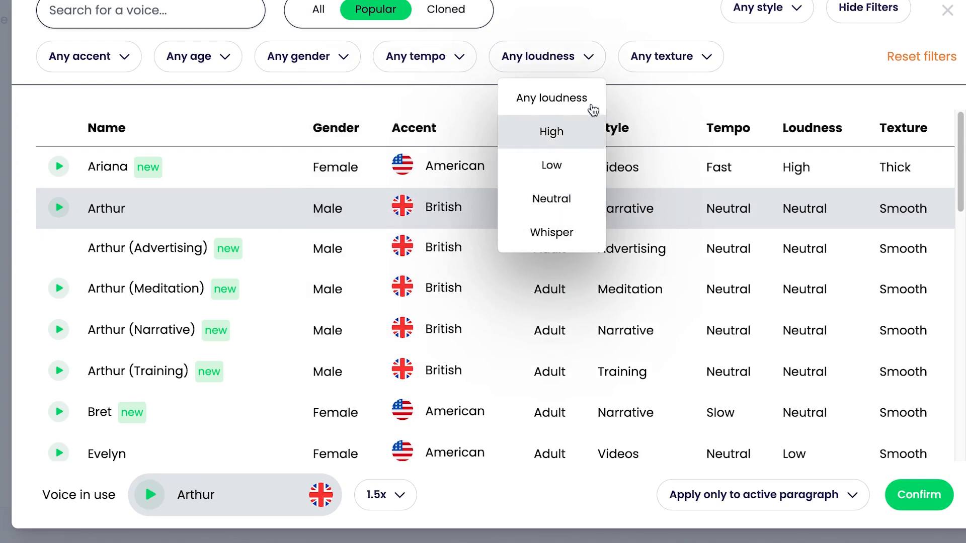
left_click(670, 56)
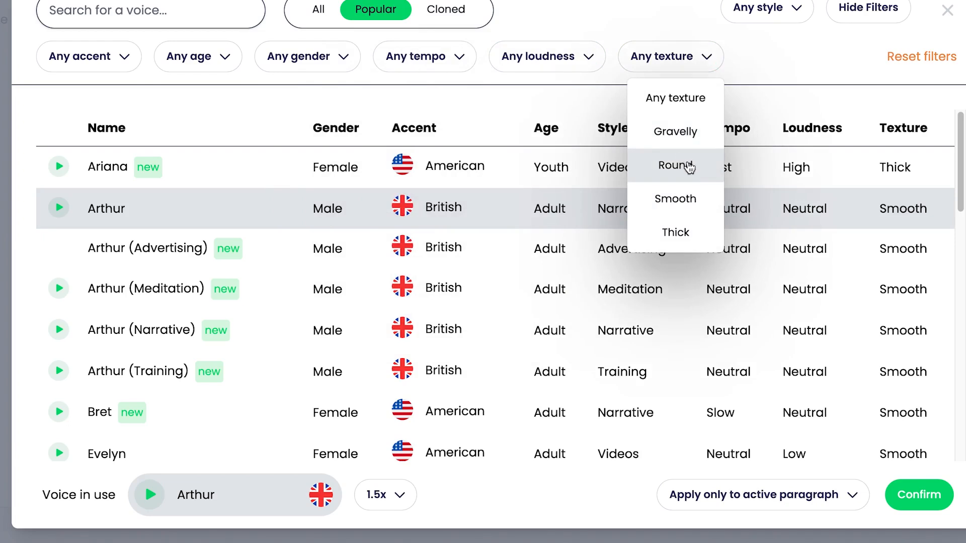
mouse_move(774, 141)
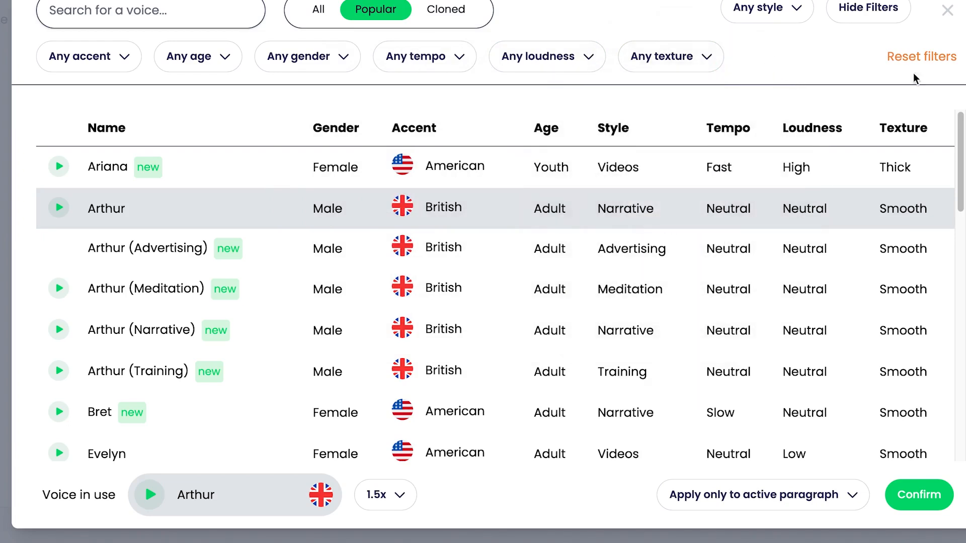
mouse_move(919, 55)
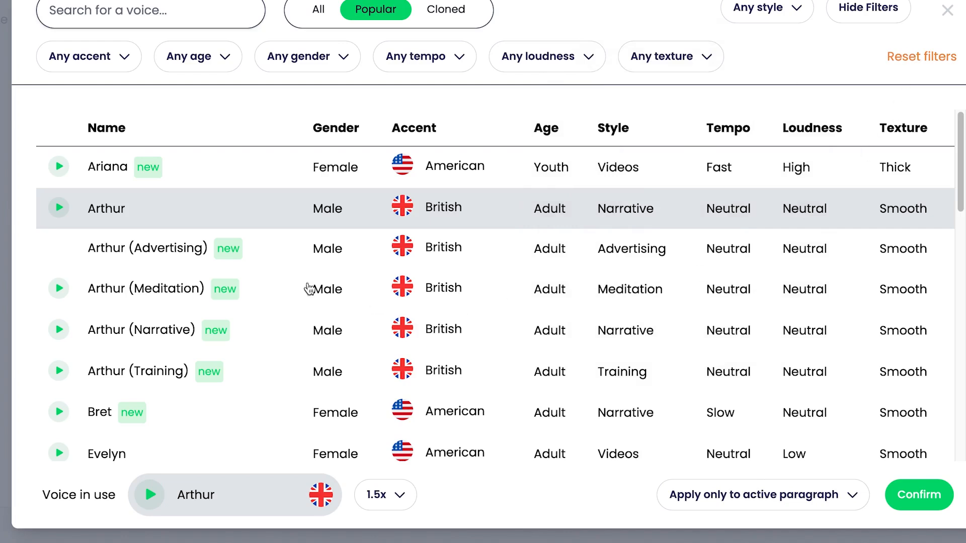
mouse_move(803, 58)
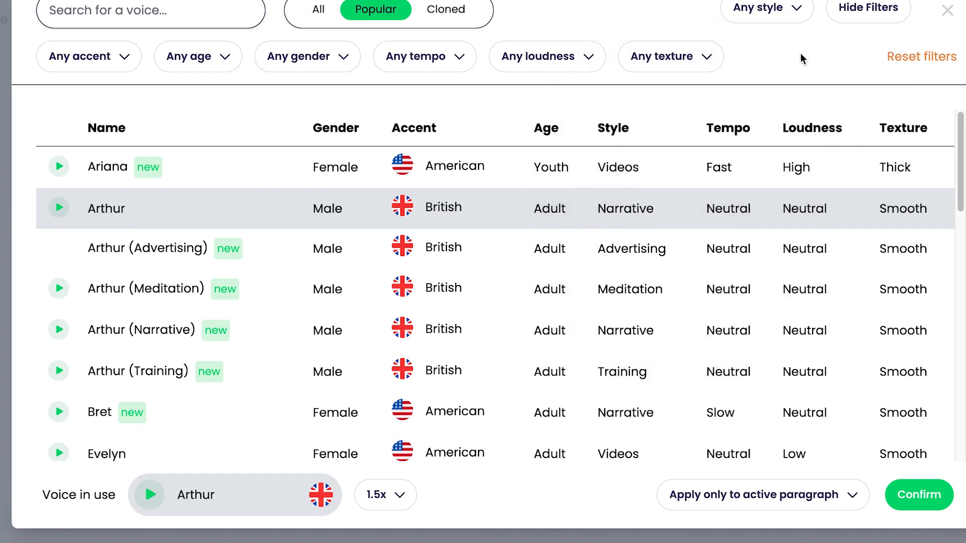
mouse_move(829, 49)
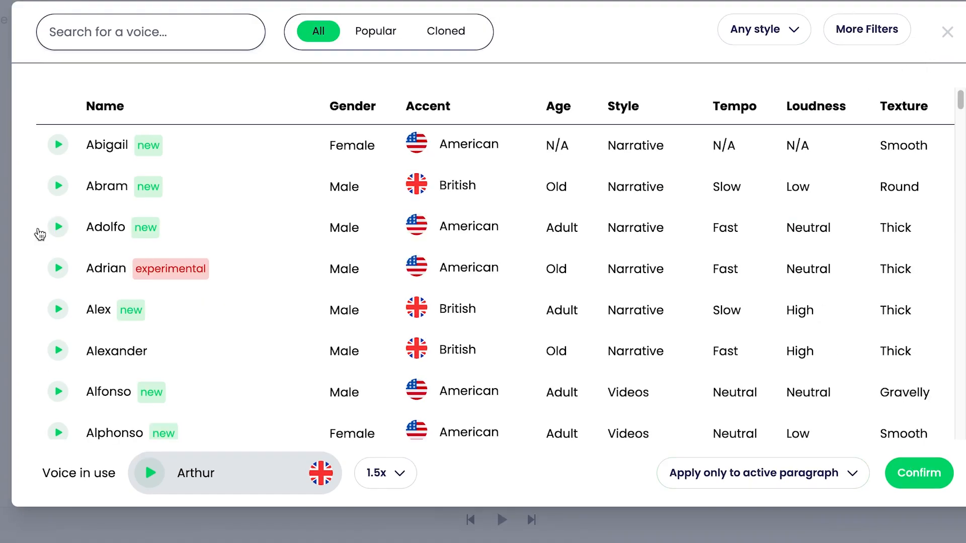
mouse_move(255, 112)
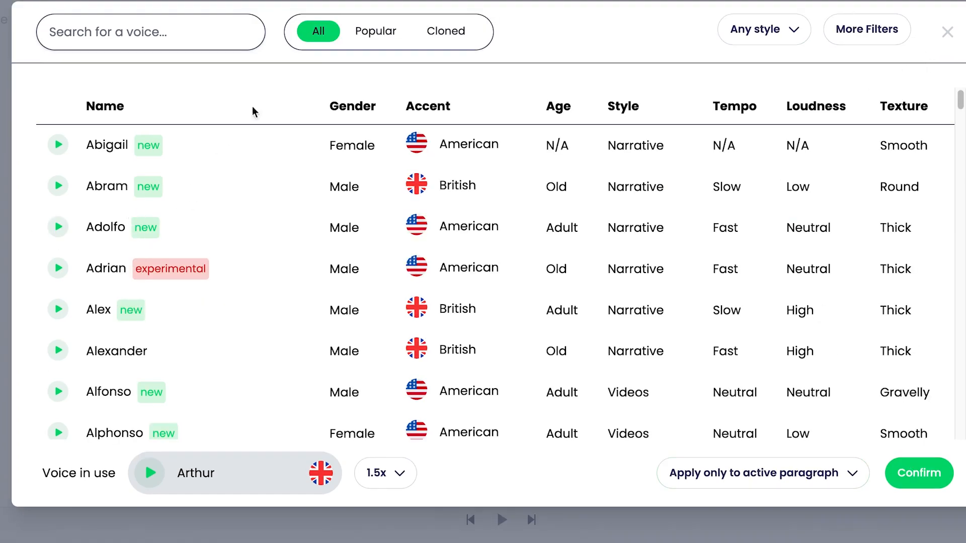
Step: Show only popular voices and set Arthur's speaking speed to 1.0x
left_click(376, 31)
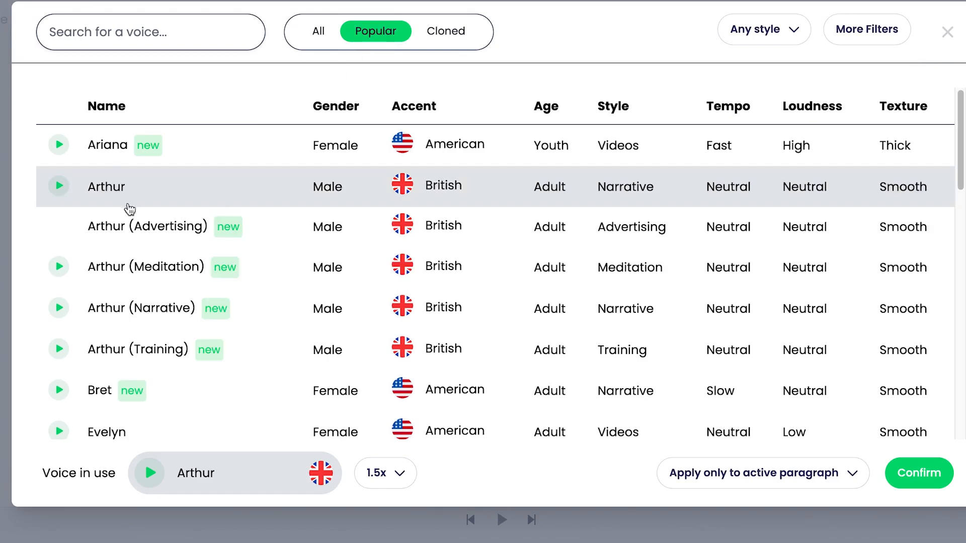
mouse_move(204, 490)
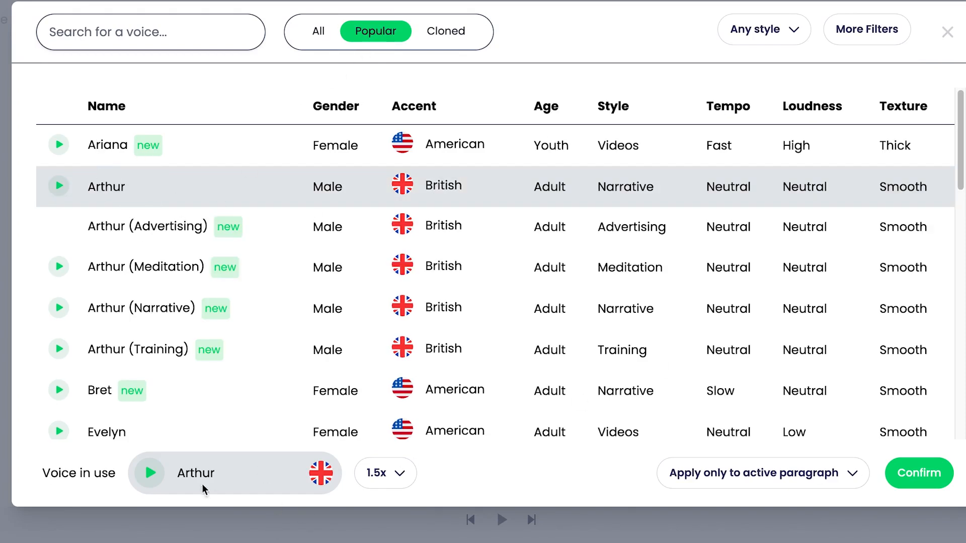
mouse_move(468, 499)
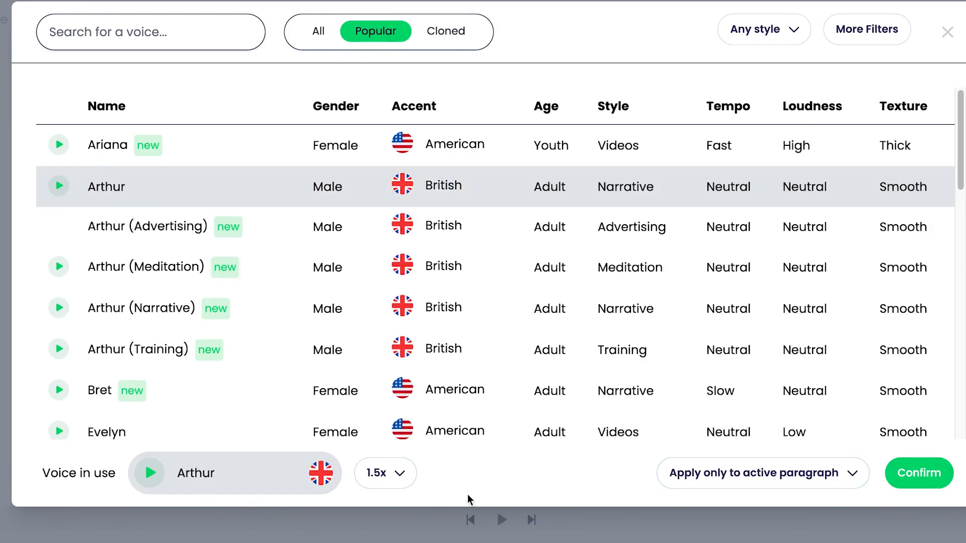
left_click(386, 473)
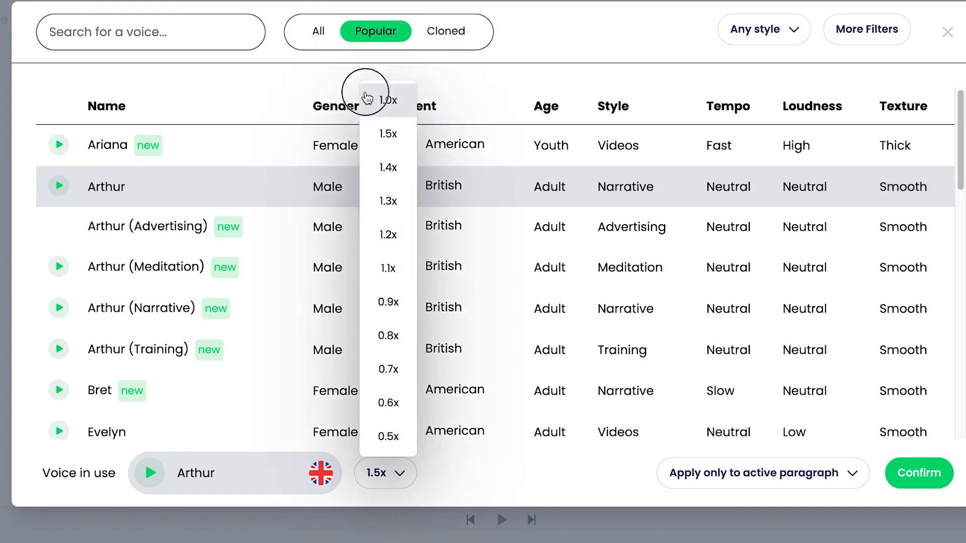
left_click(948, 32)
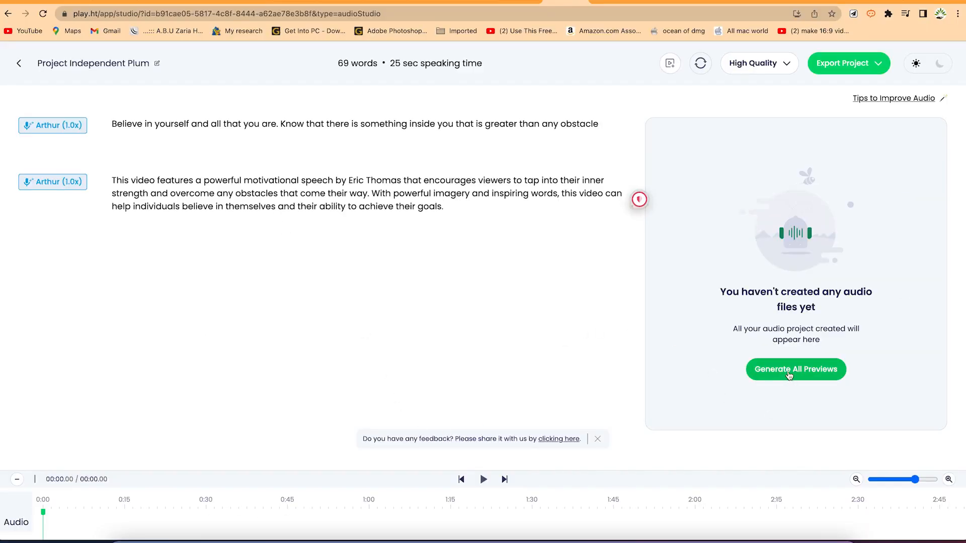
Step: Generate audio previews for both Arthur-voiced paragraphs onto the timeline
left_click(796, 369)
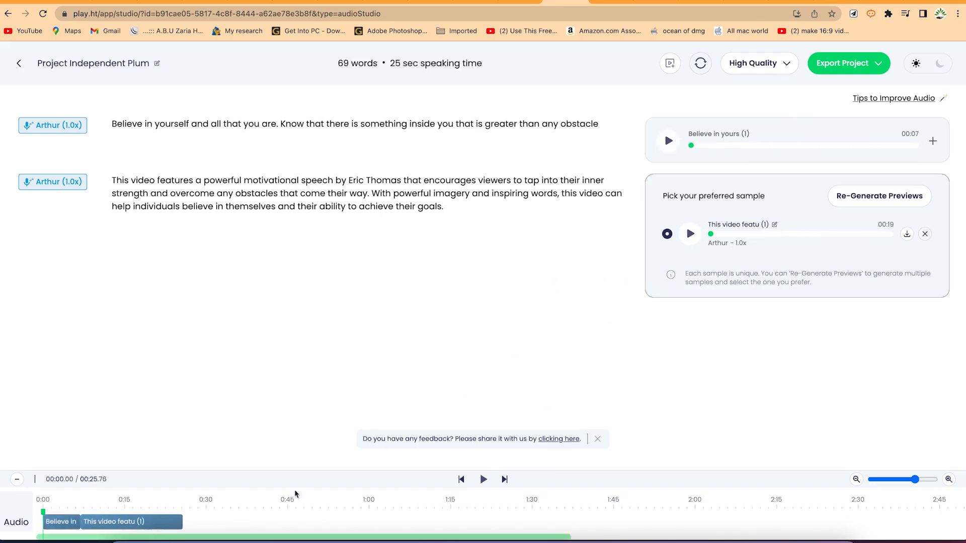
left_click(484, 479)
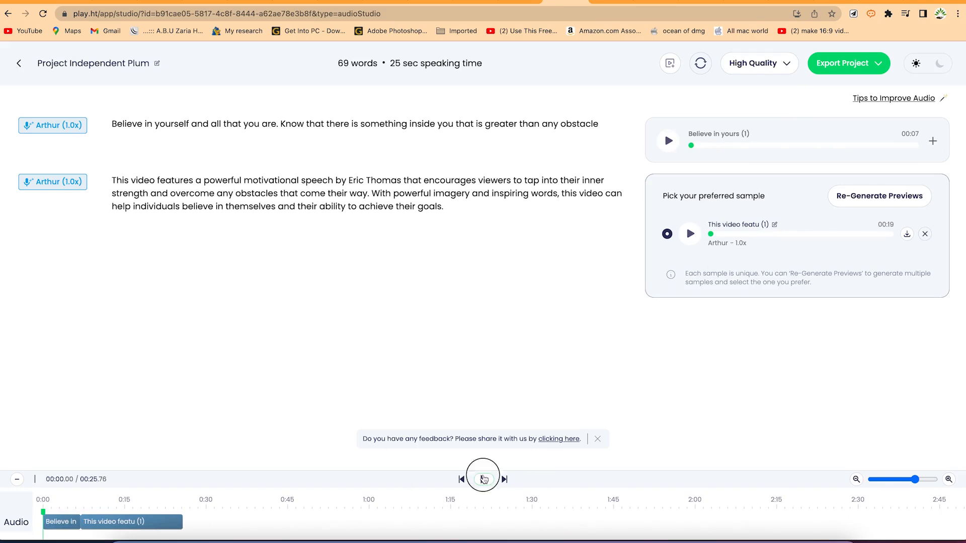
left_click(483, 479)
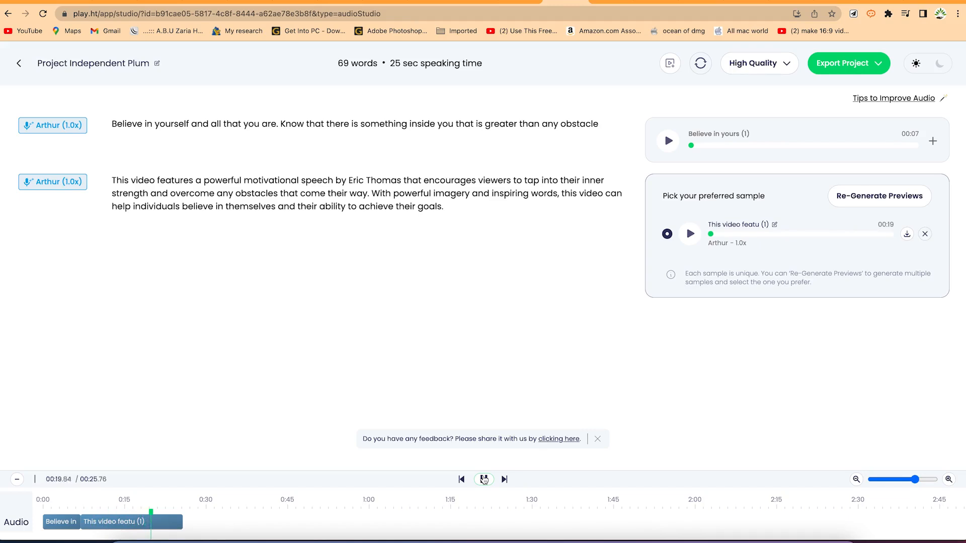
left_click(484, 479)
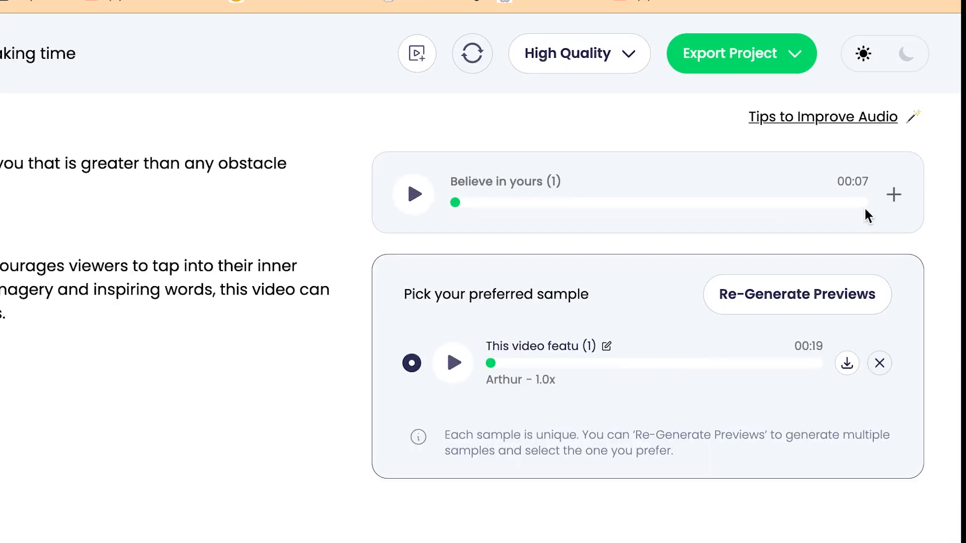
mouse_move(519, 500)
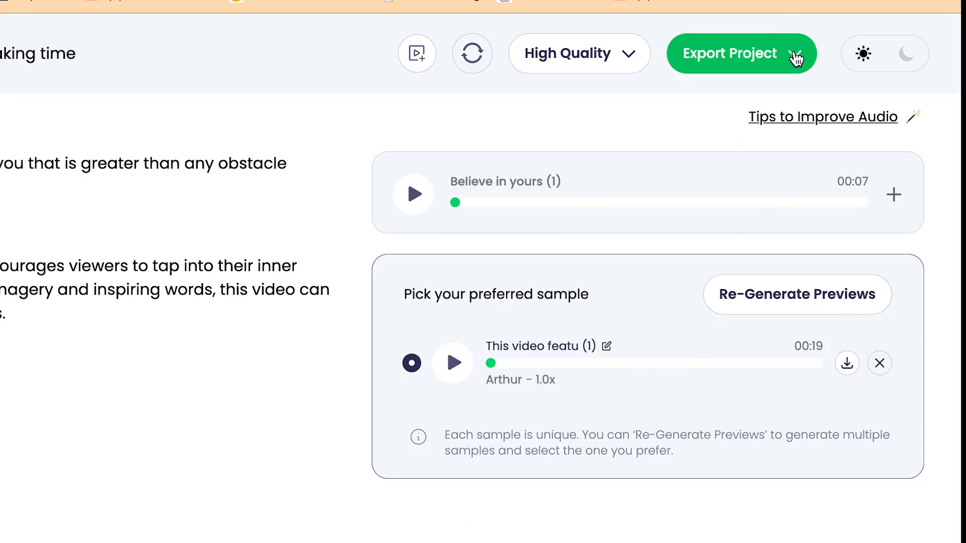
Step: Export the whole project as a single WAV audio file to Downloads
left_click(741, 53)
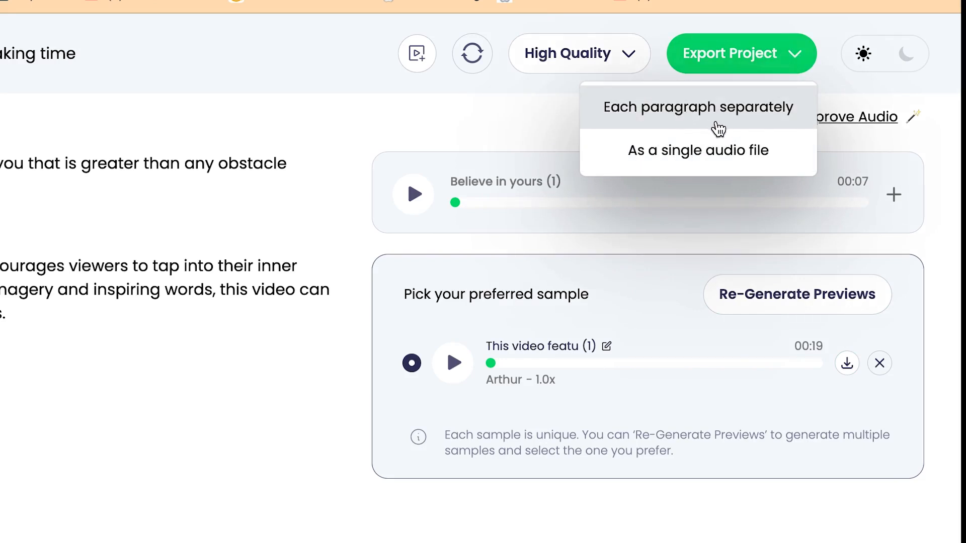
mouse_move(698, 150)
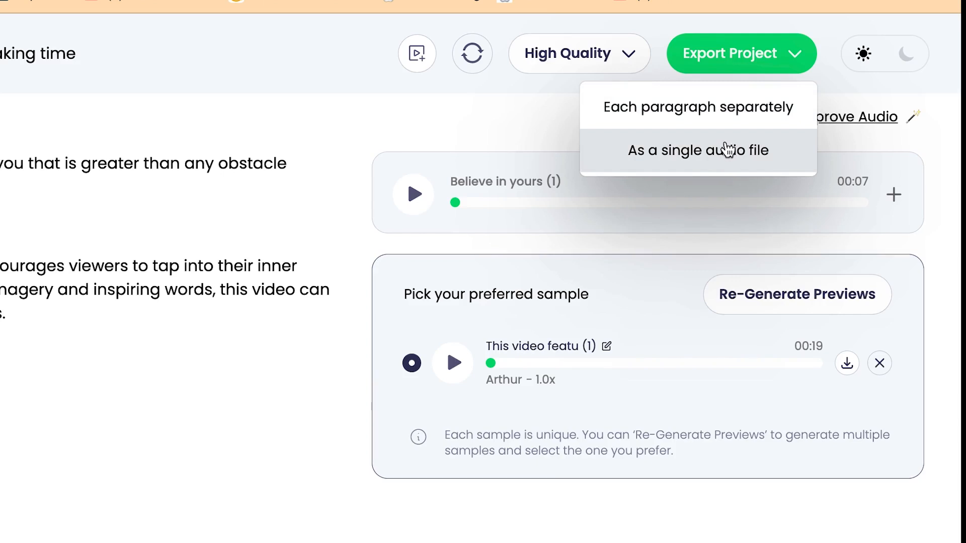
left_click(699, 150)
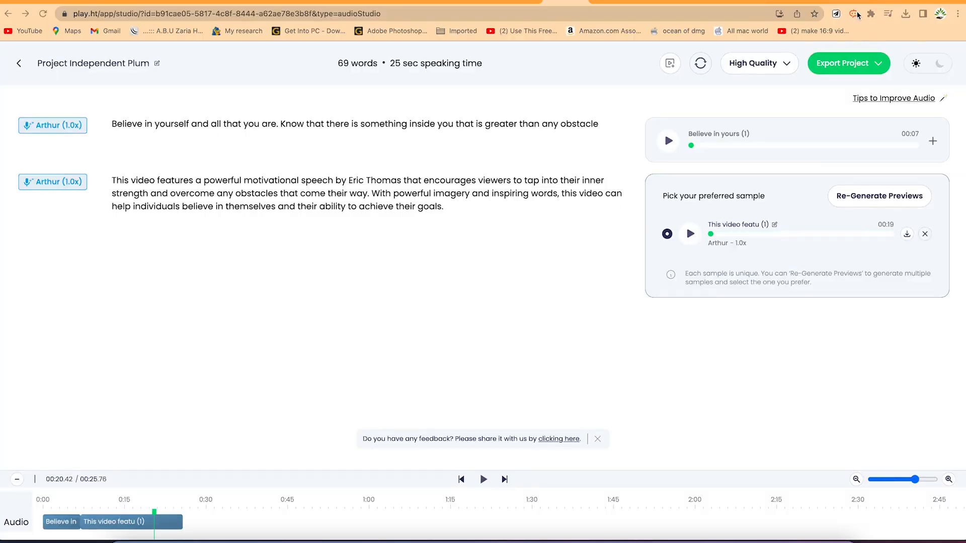
Step: Reveal 'Play.ht - Project Independent Plum.wav' in Downloads and play it
left_click(906, 13)
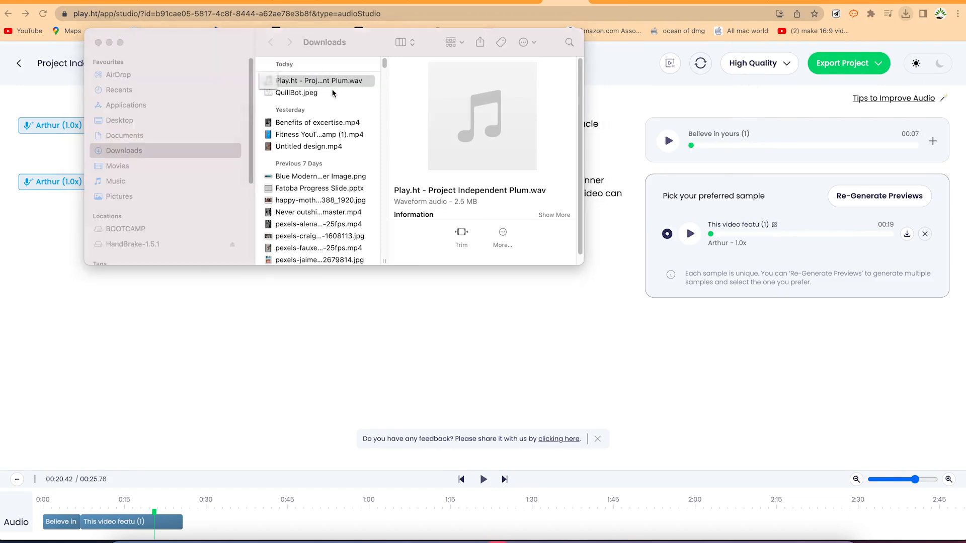
double_click(315, 81)
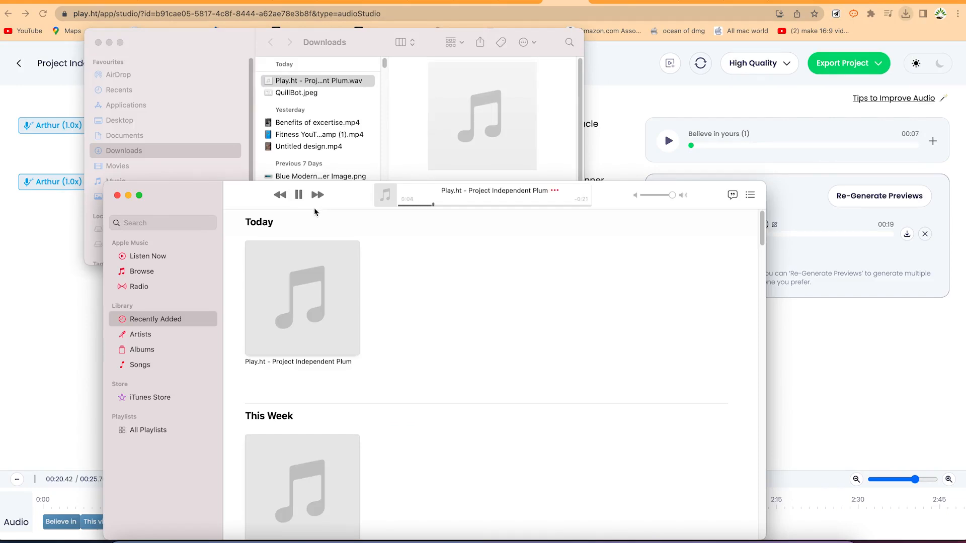
Step: Pause playback of the exported WAV in Apple Music
left_click(298, 194)
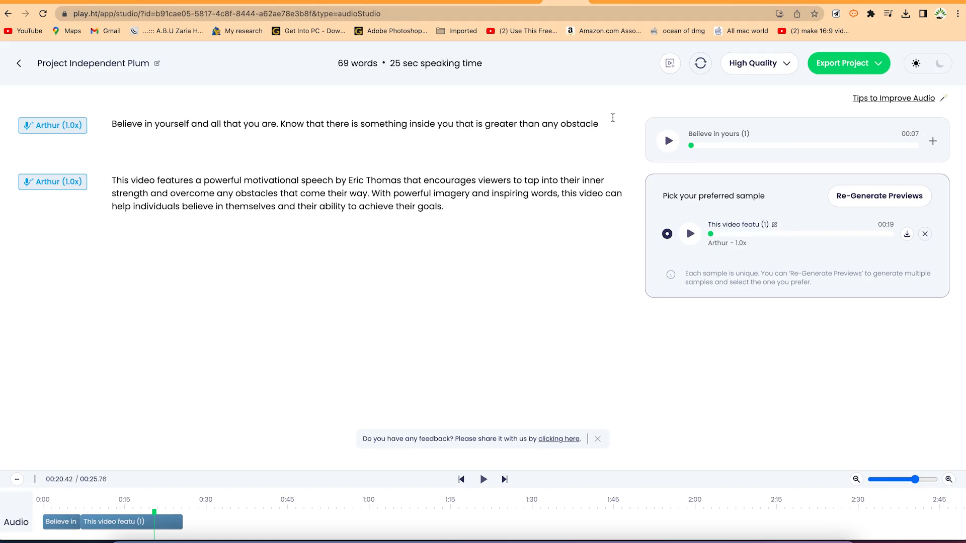
mouse_move(670, 63)
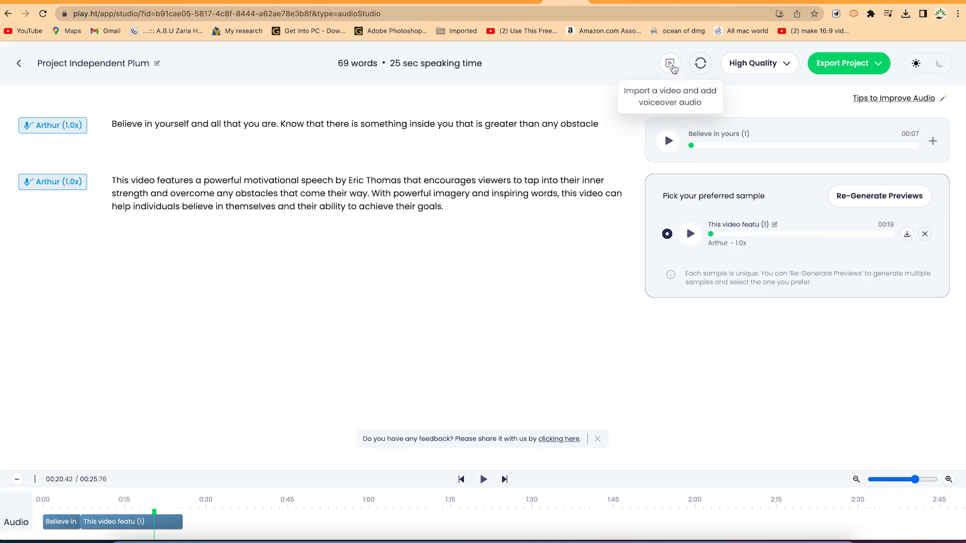
mouse_move(682, 92)
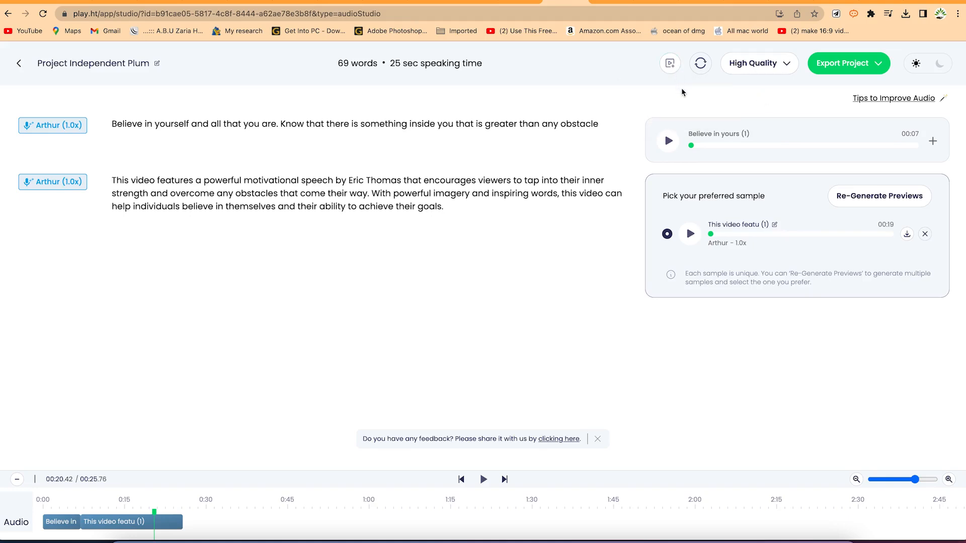